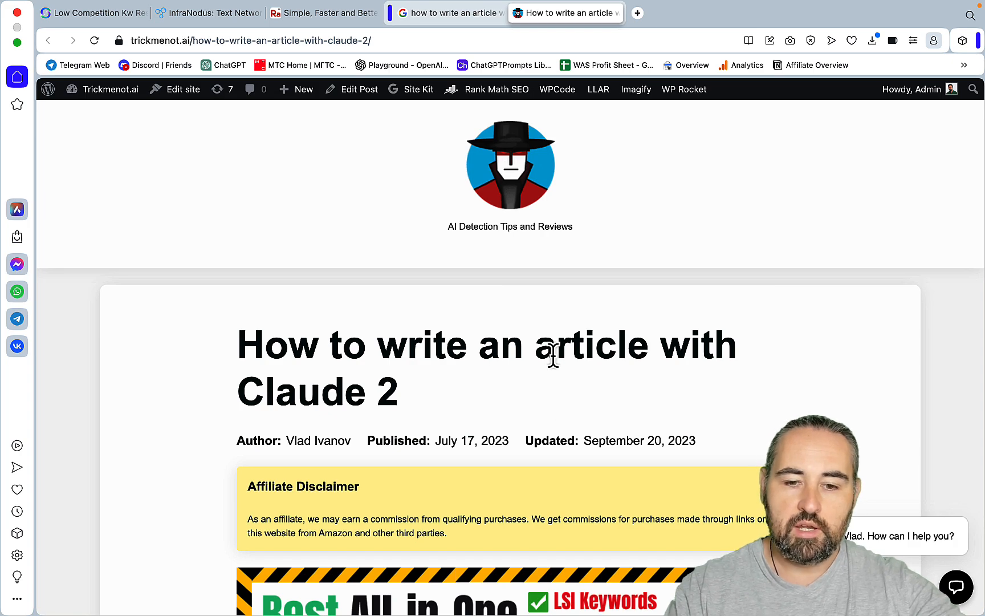
# Search Google for the post title 'How to write an article with Claude 2' from WordPress
pyautogui.scroll(-3)
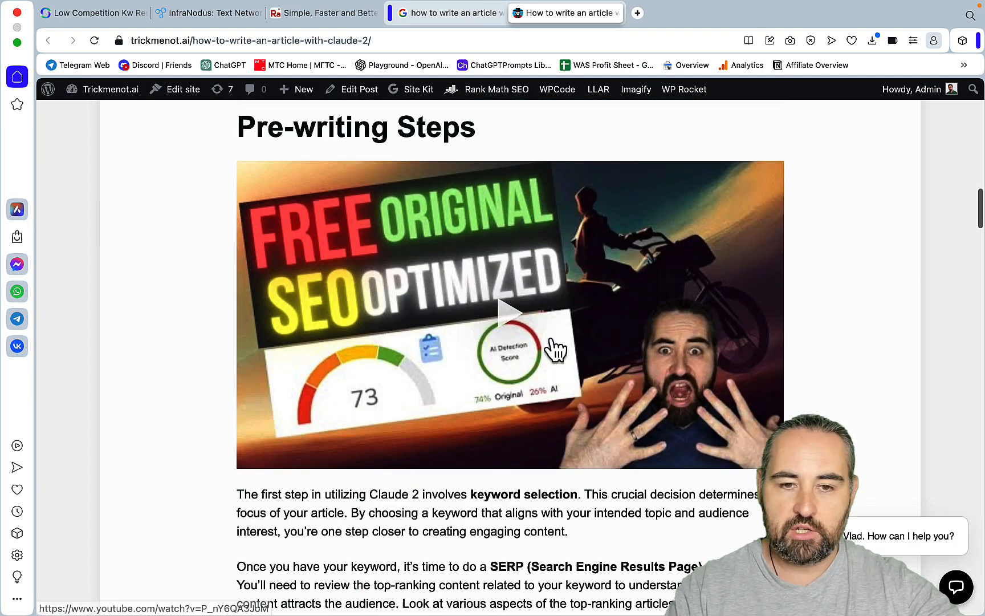
pyautogui.scroll(-3)
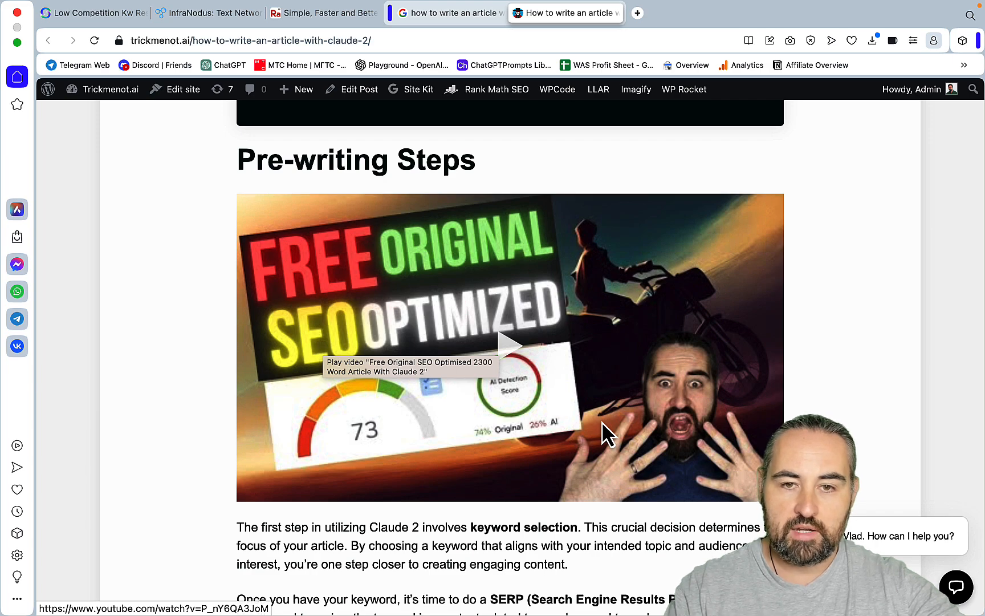
pyautogui.scroll(3)
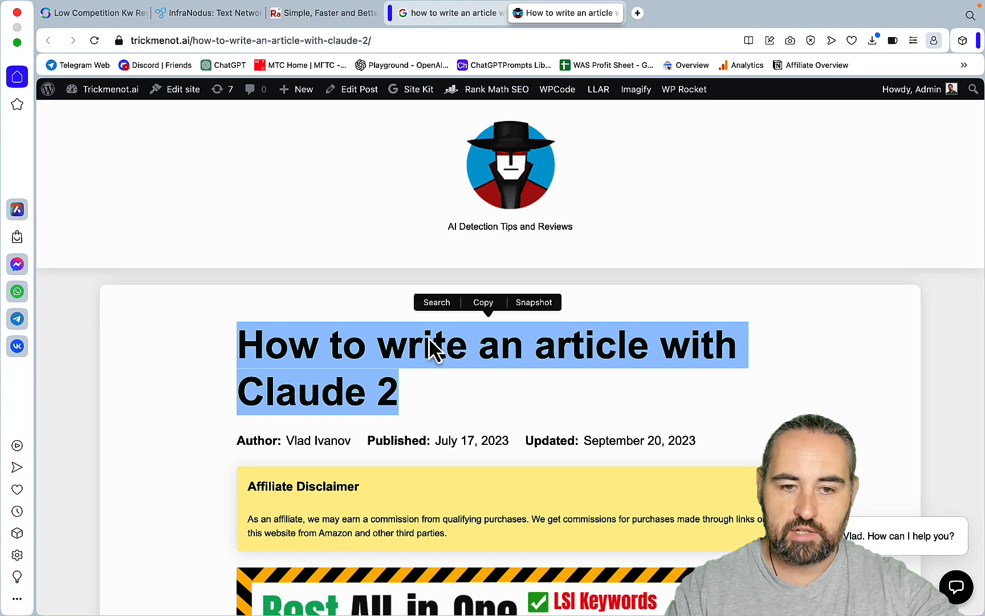
pyautogui.click(446, 13)
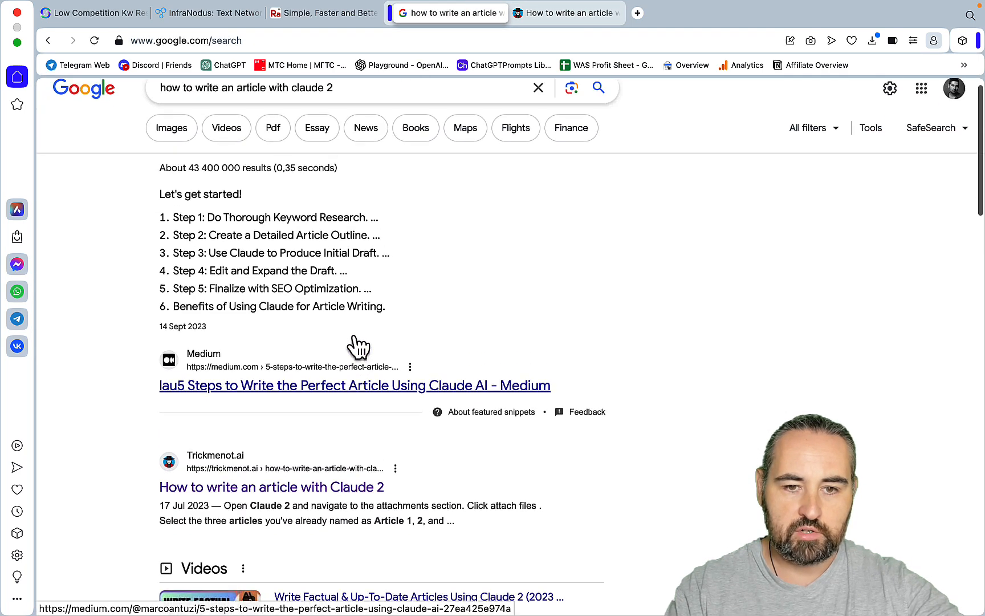
pyautogui.scroll(-3)
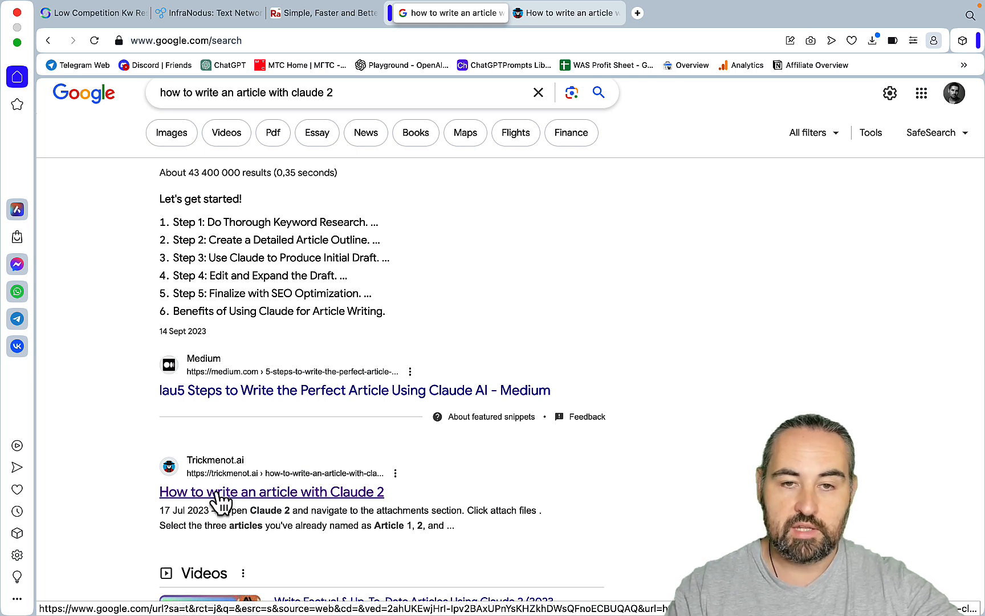
pyautogui.moveTo(358, 421)
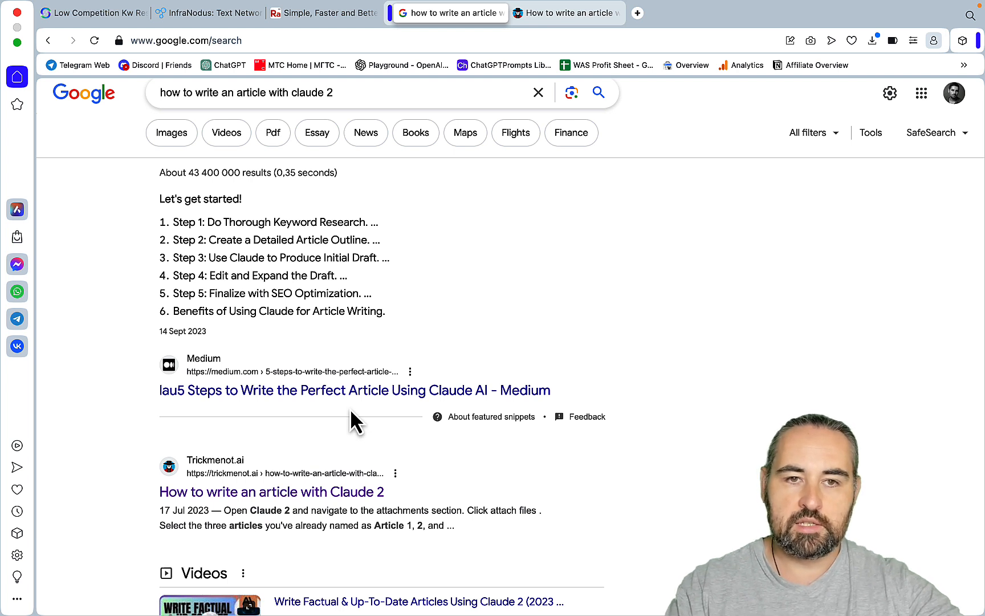
pyautogui.moveTo(304, 214)
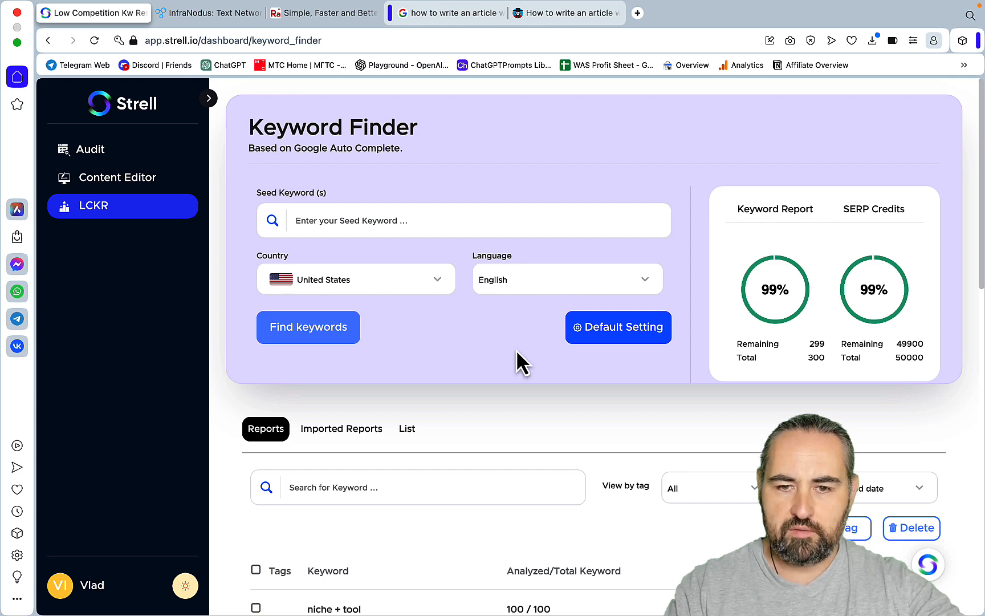
# Open the 'why does my partner' report from the LCKR Keyword Finder reports list
pyautogui.scroll(-3)
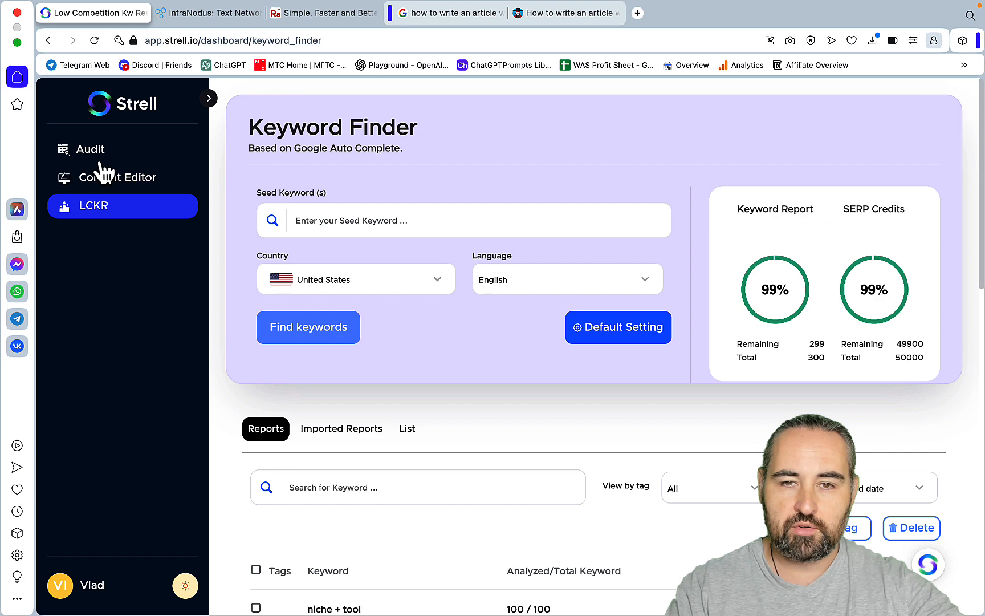
pyautogui.scroll(-3)
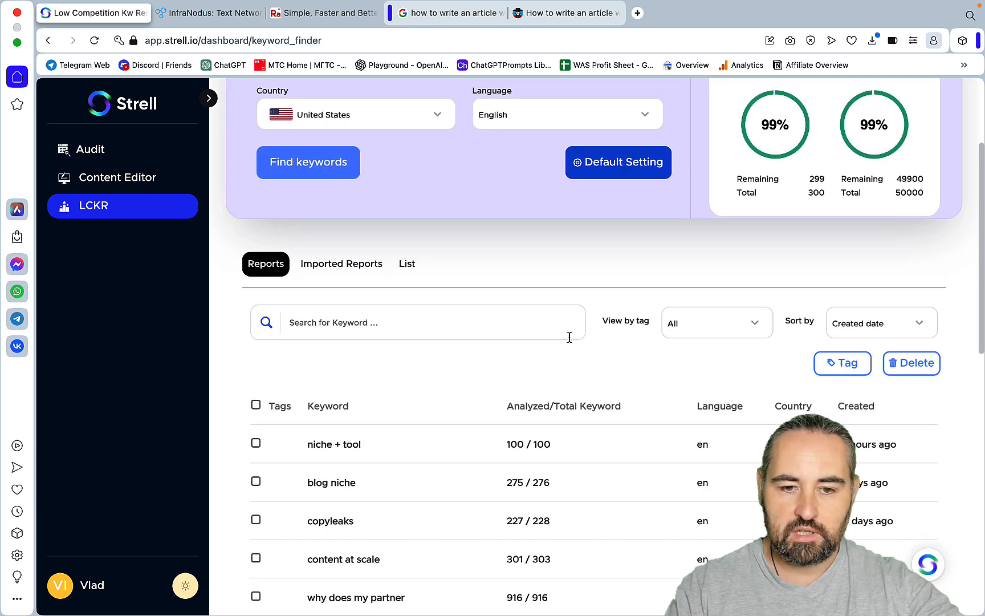
pyautogui.scroll(-3)
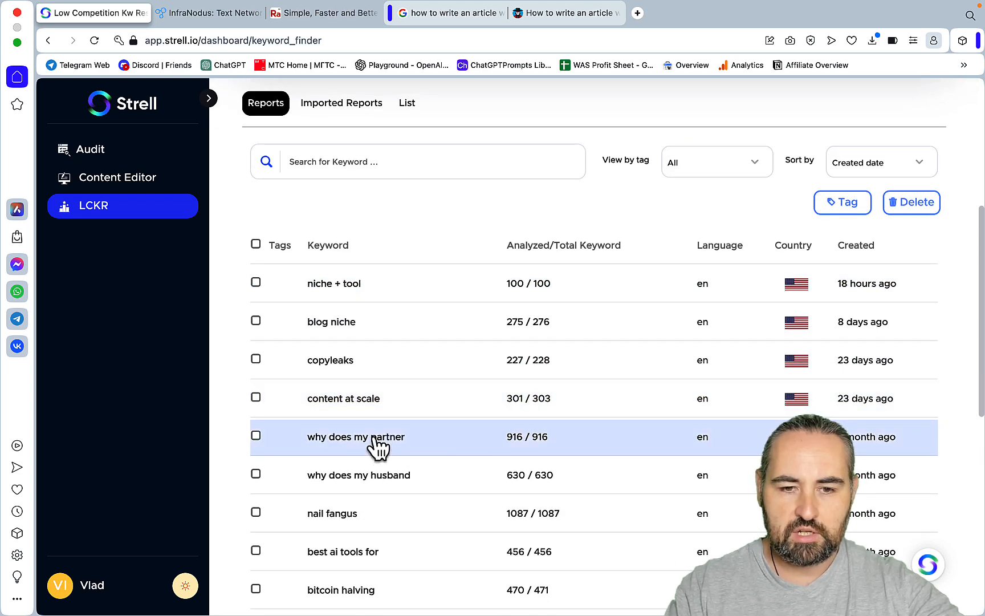
pyautogui.click(356, 436)
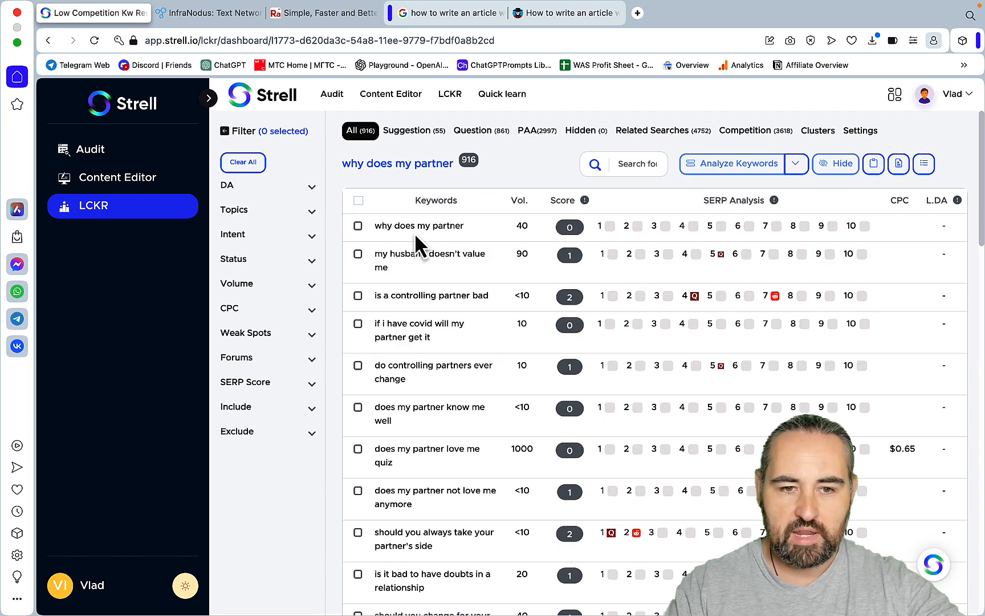
# Filter to High and Medium SERP scores and sort by Score, highest first
pyautogui.click(309, 405)
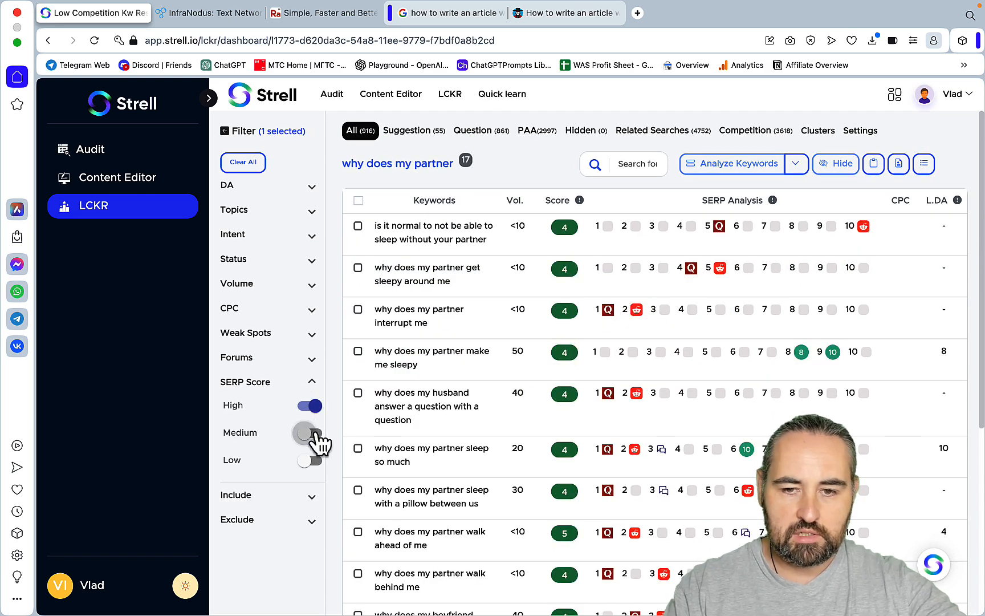
pyautogui.click(309, 432)
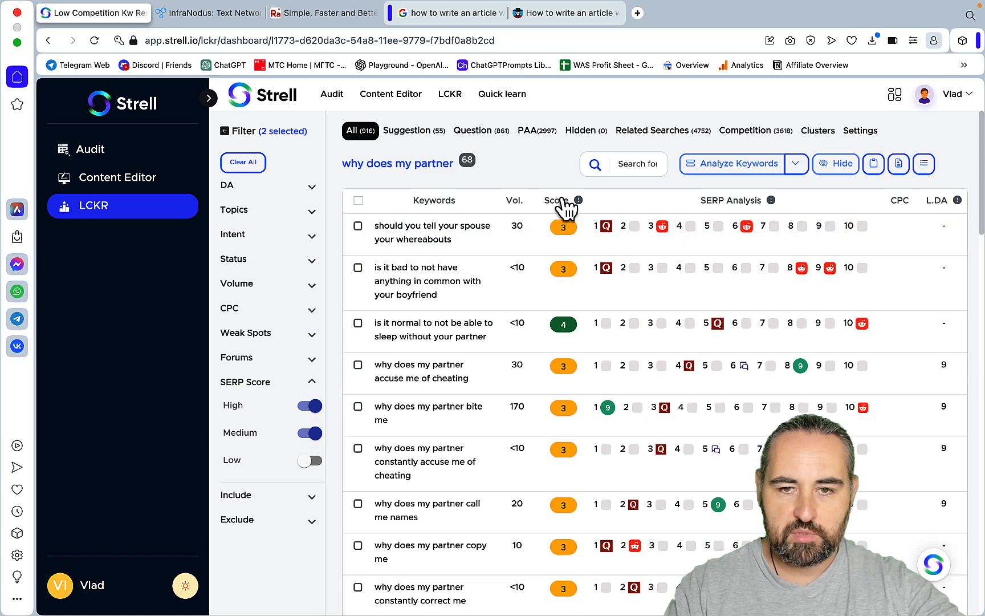
pyautogui.click(556, 200)
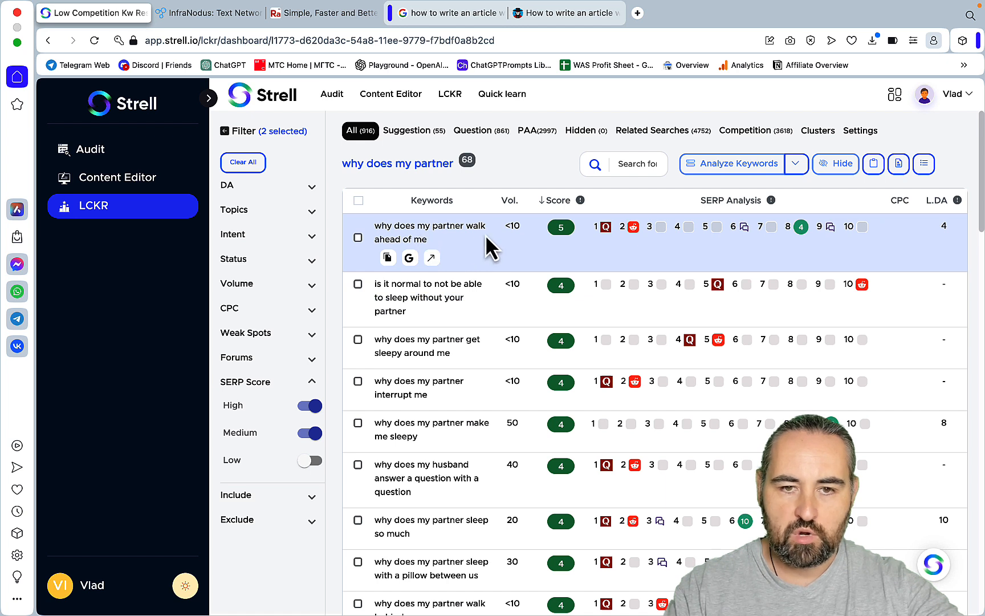
pyautogui.moveTo(478, 299)
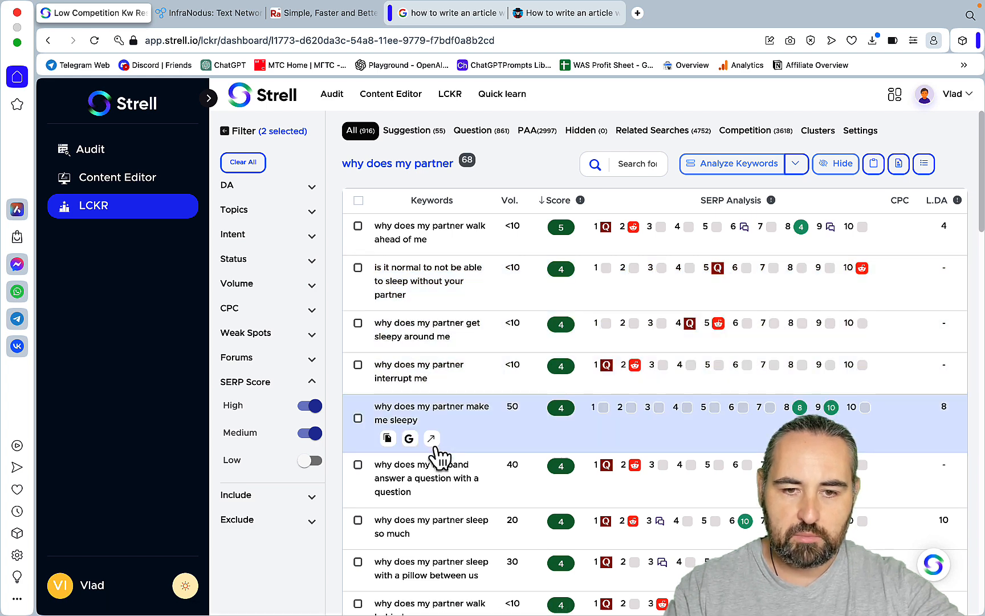
pyautogui.scroll(-3)
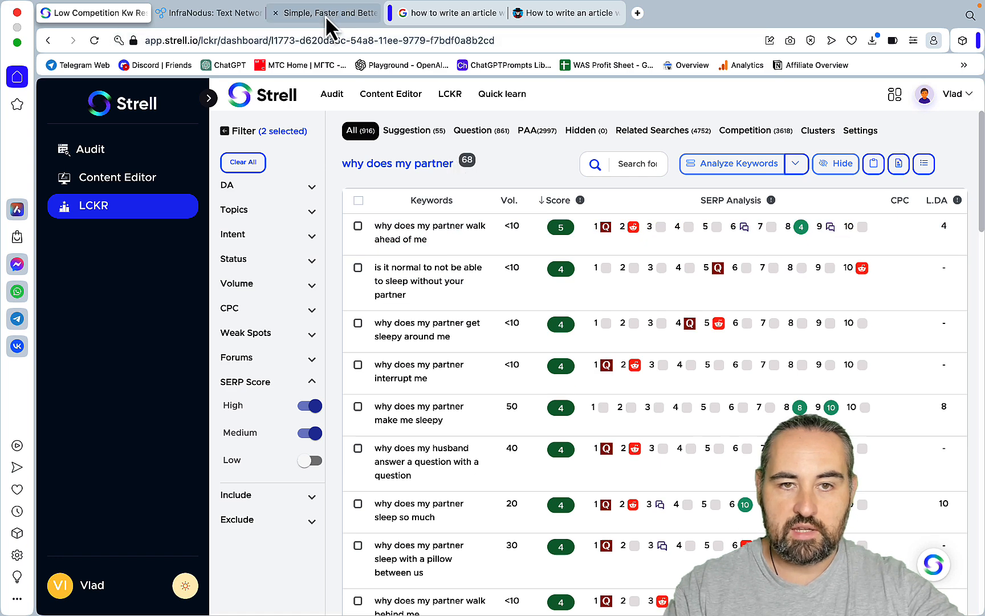
# Go to the RankAtom dashboard's Keyword Research list and open the nail fangus report
pyautogui.click(324, 12)
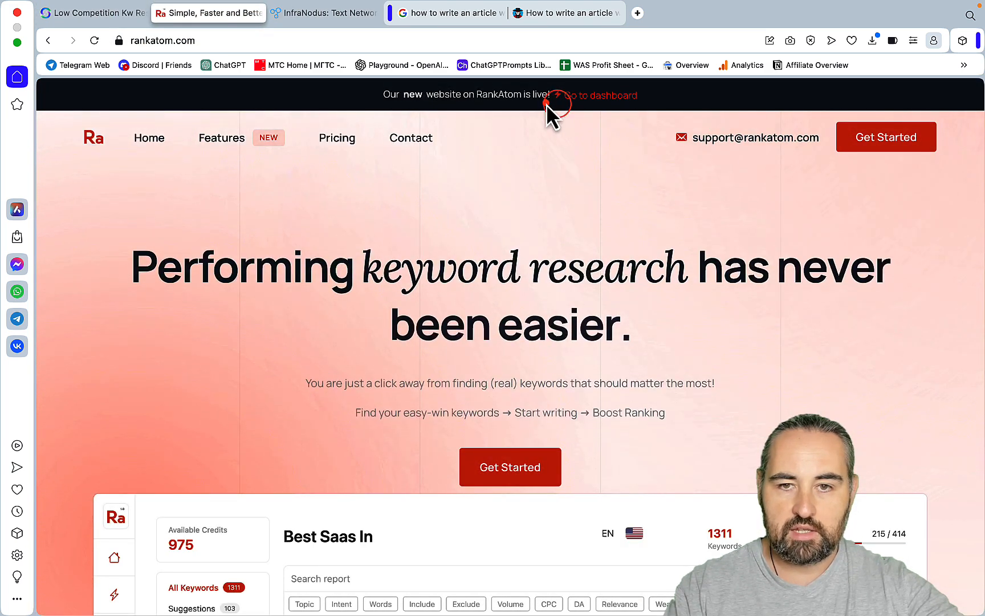
pyautogui.click(594, 95)
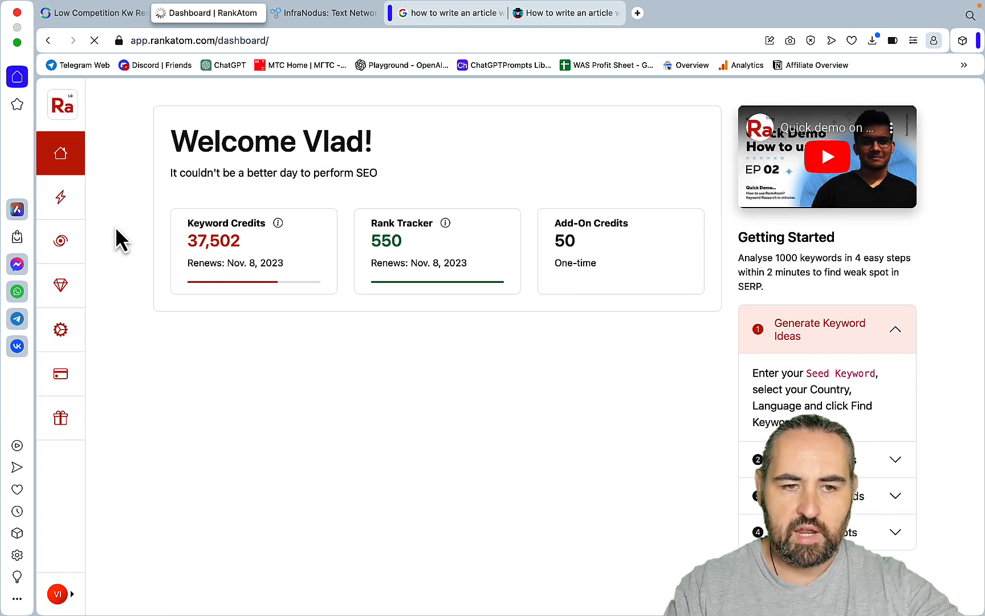
pyautogui.click(60, 196)
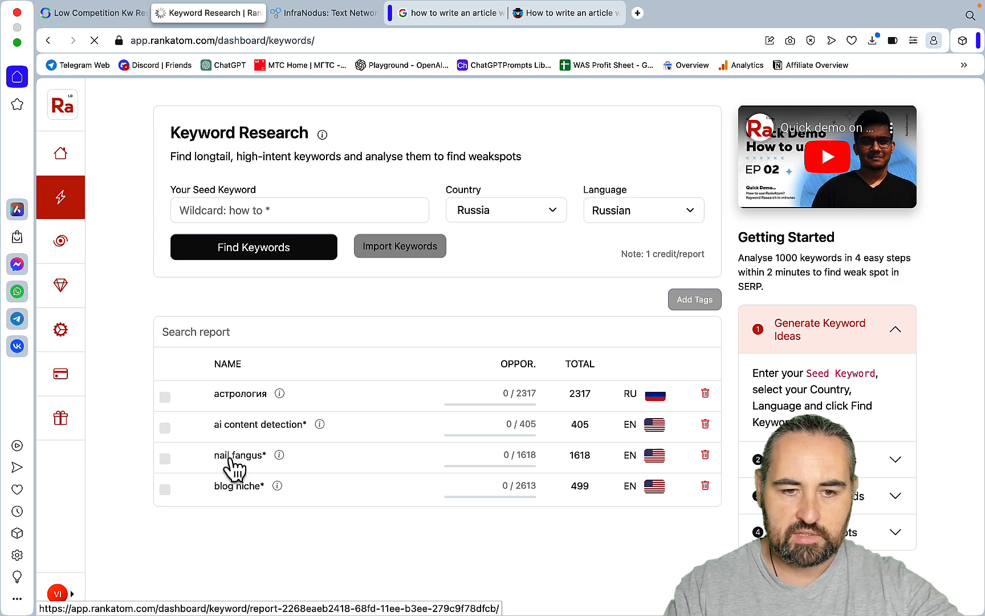
pyautogui.click(240, 455)
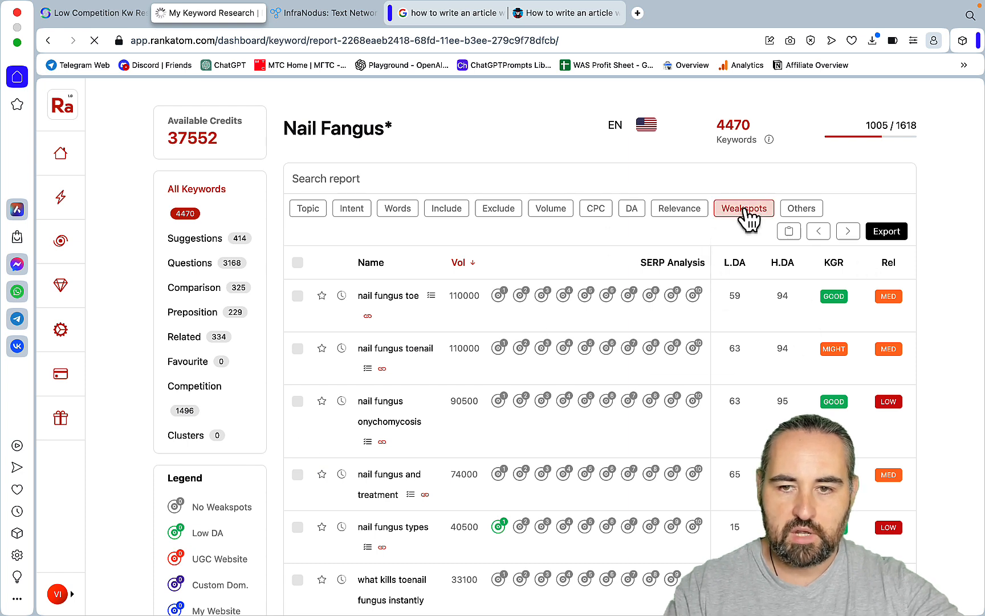
# Enable the Weakspots filter keeping keywords with at least one low-DA result
pyautogui.click(744, 208)
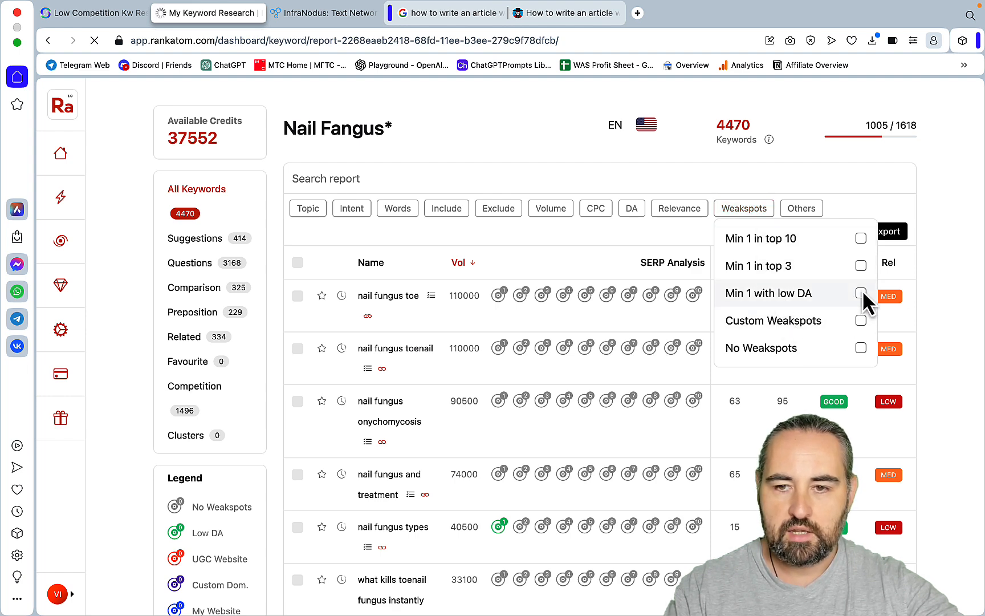
pyautogui.click(861, 293)
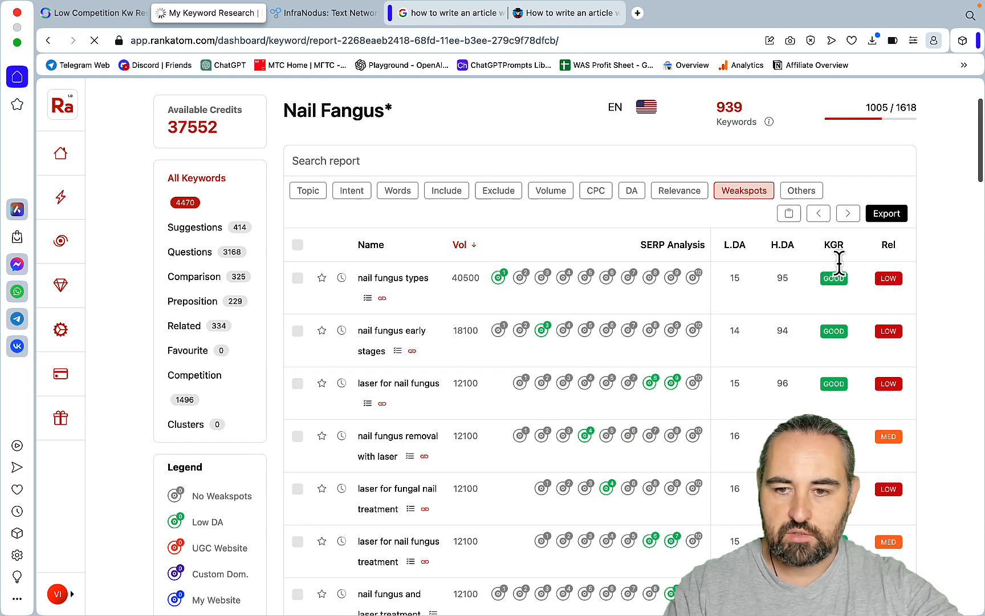
pyautogui.scroll(-3)
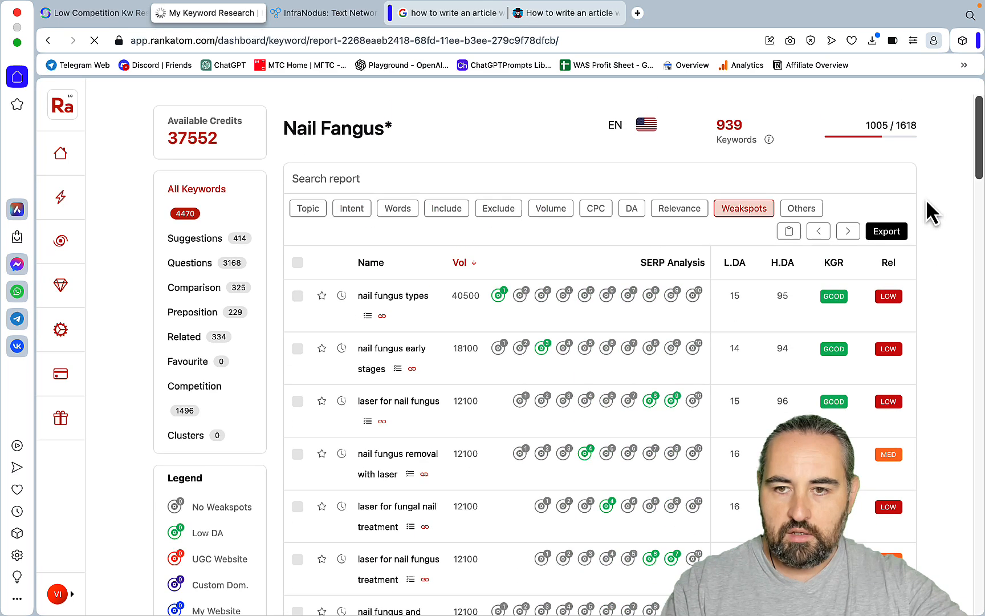
# Sort the weak-spot keywords by KGR lowest first, review the list, then switch to InfraNodus
pyautogui.click(834, 262)
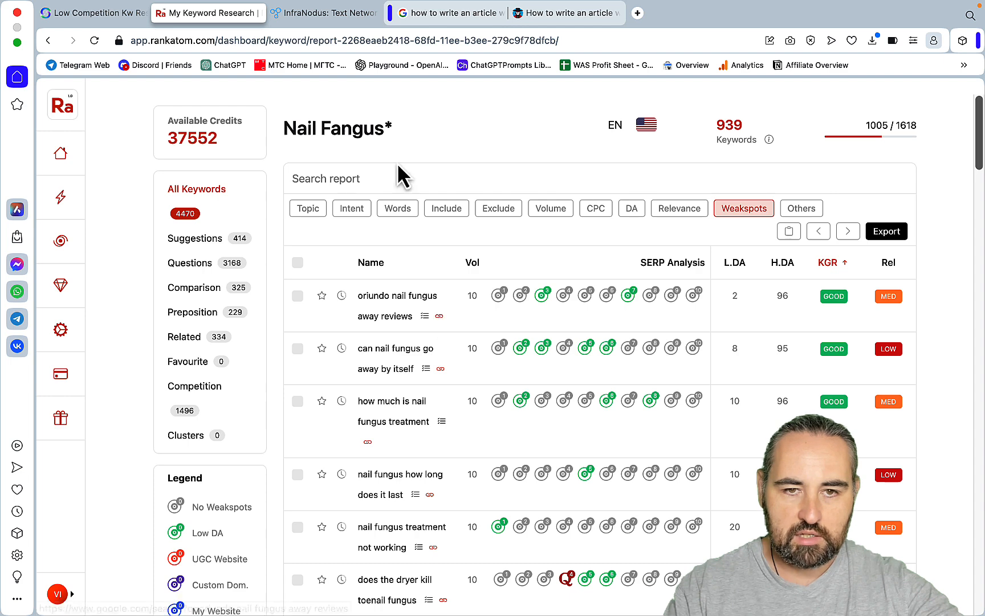
pyautogui.doubleClick(350, 128)
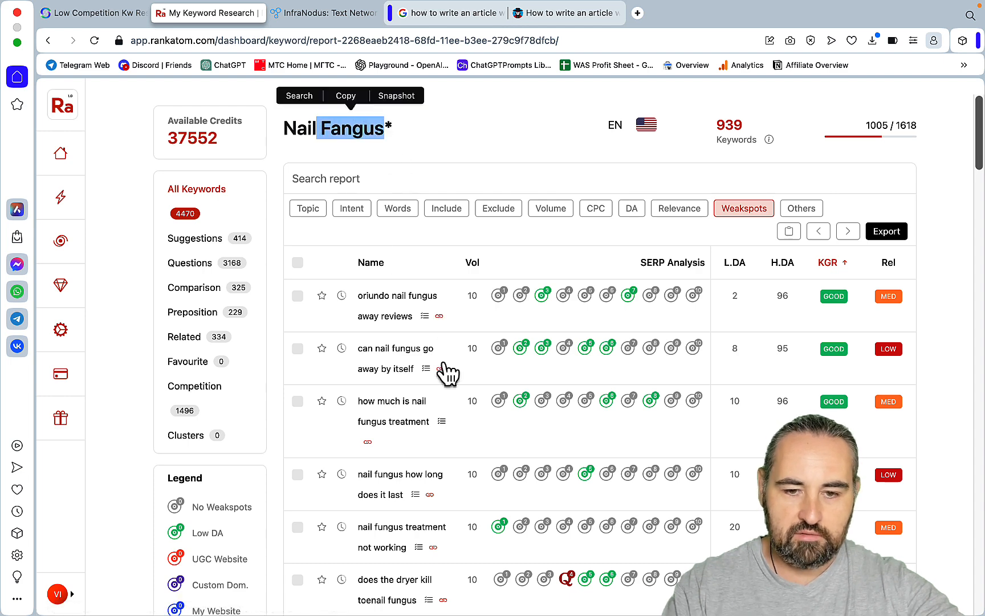
pyautogui.scroll(-3)
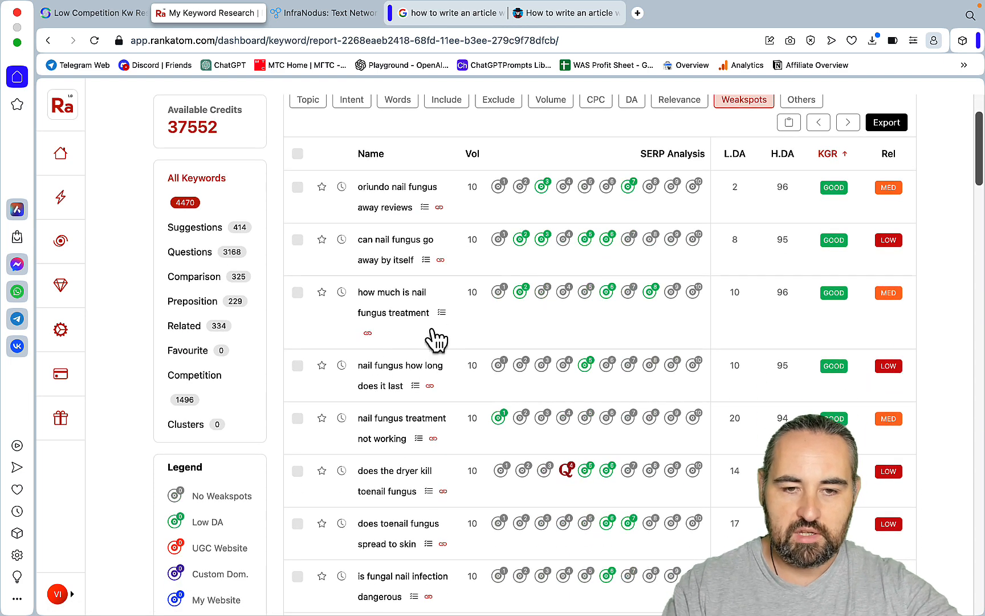
pyautogui.scroll(-3)
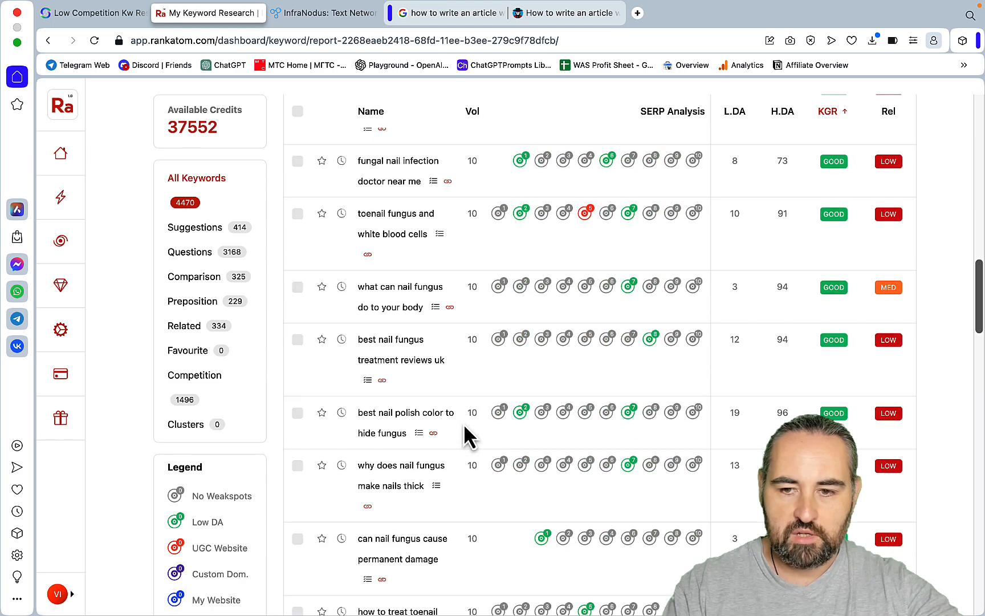
pyautogui.scroll(-3)
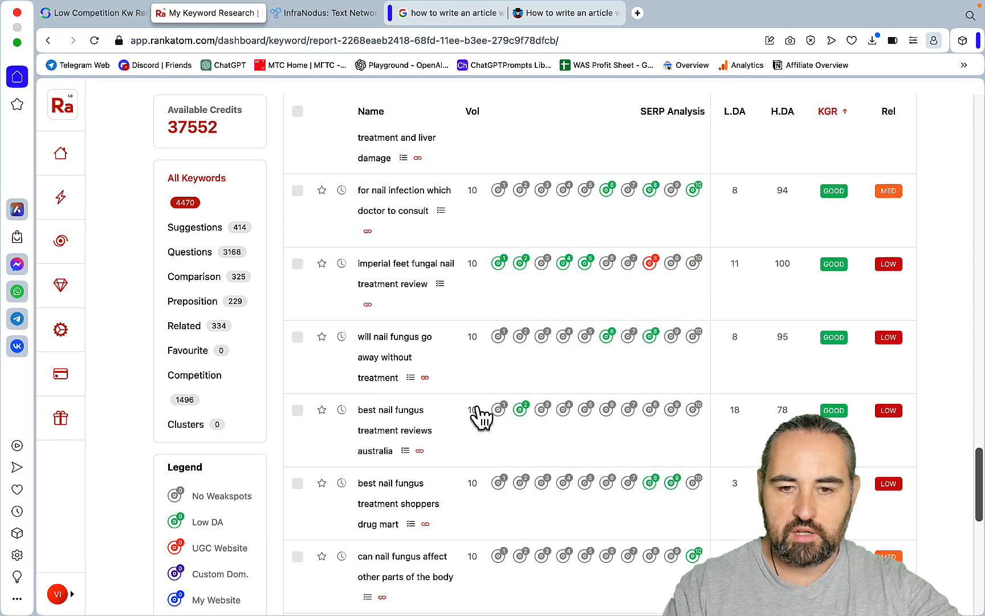
pyautogui.moveTo(605, 410)
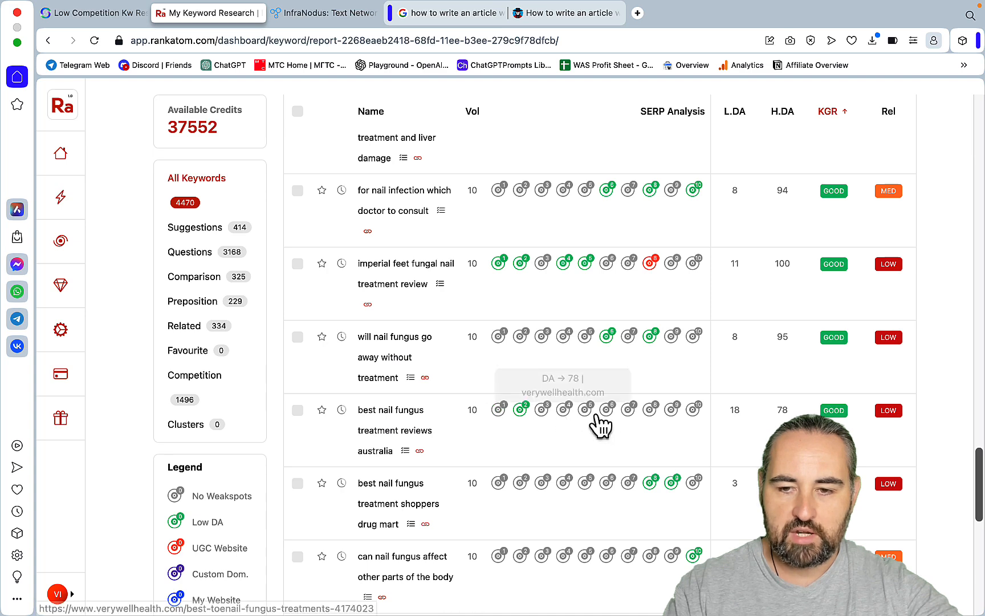
pyautogui.scroll(-3)
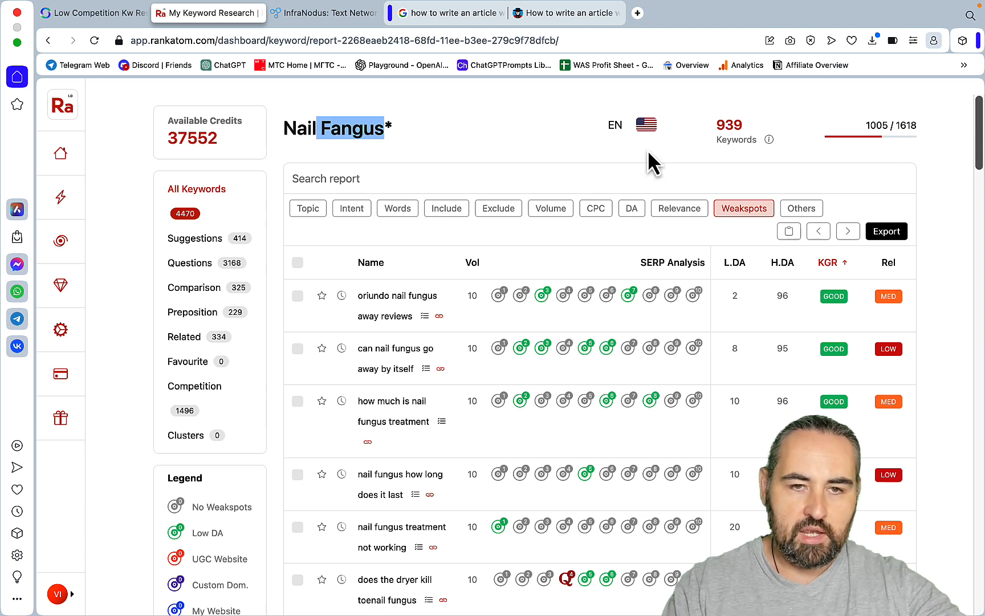
pyautogui.moveTo(349, 97)
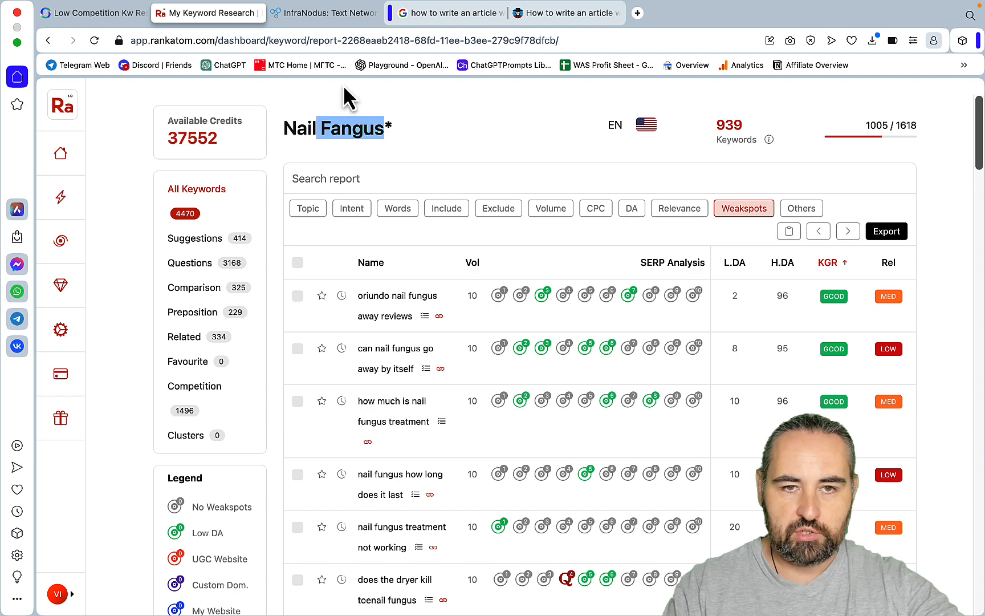
pyautogui.click(324, 13)
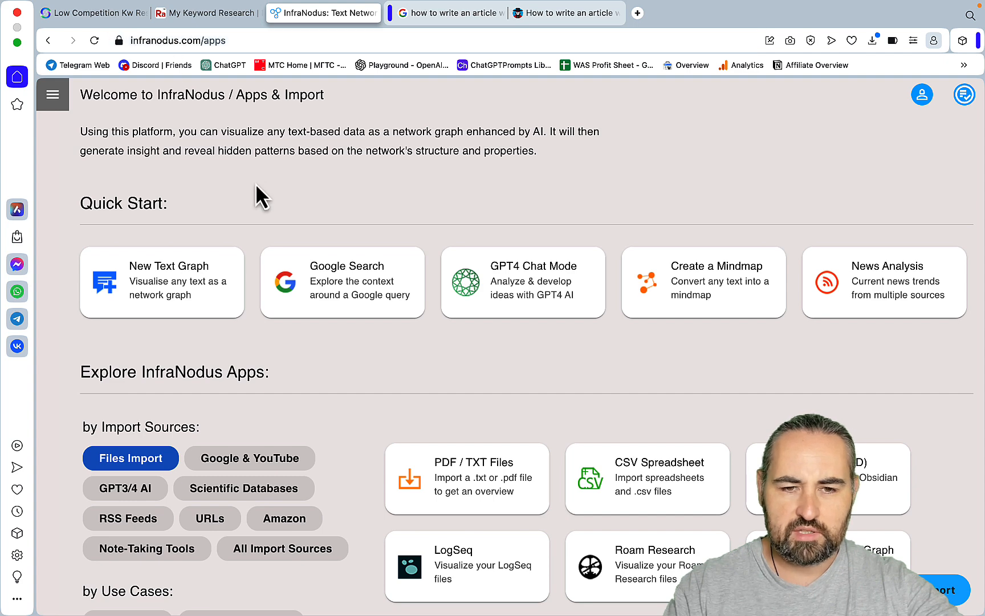
# Launch the niche finder app with the 'blog niche' suggestion and run it
pyautogui.scroll(-3)
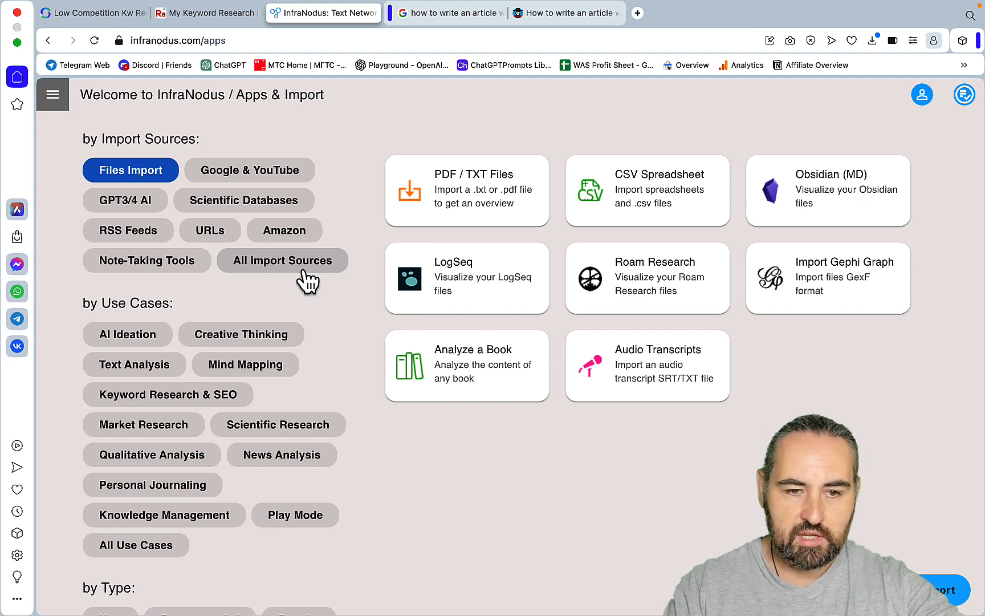
pyautogui.click(144, 424)
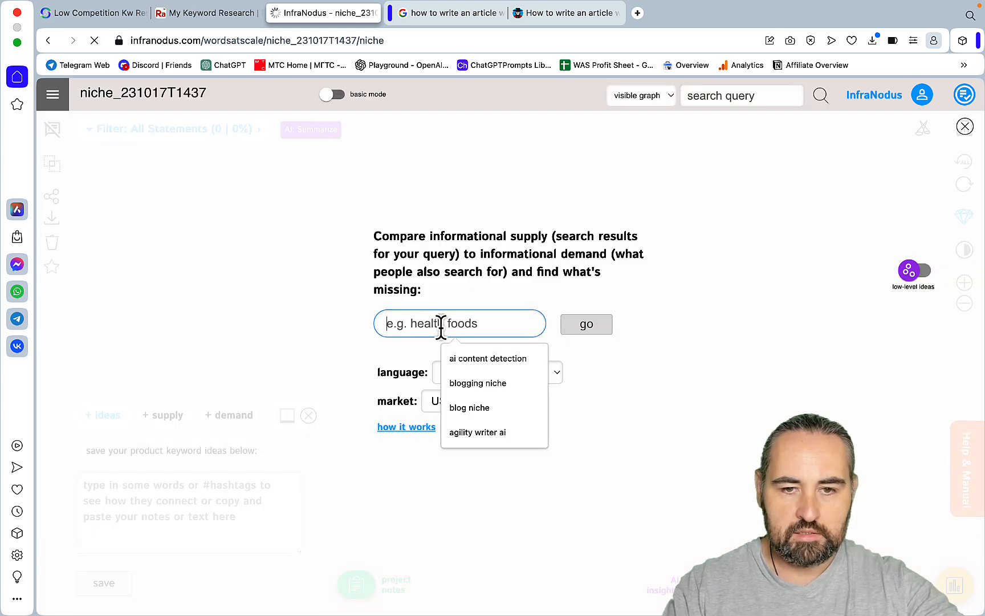
pyautogui.click(470, 407)
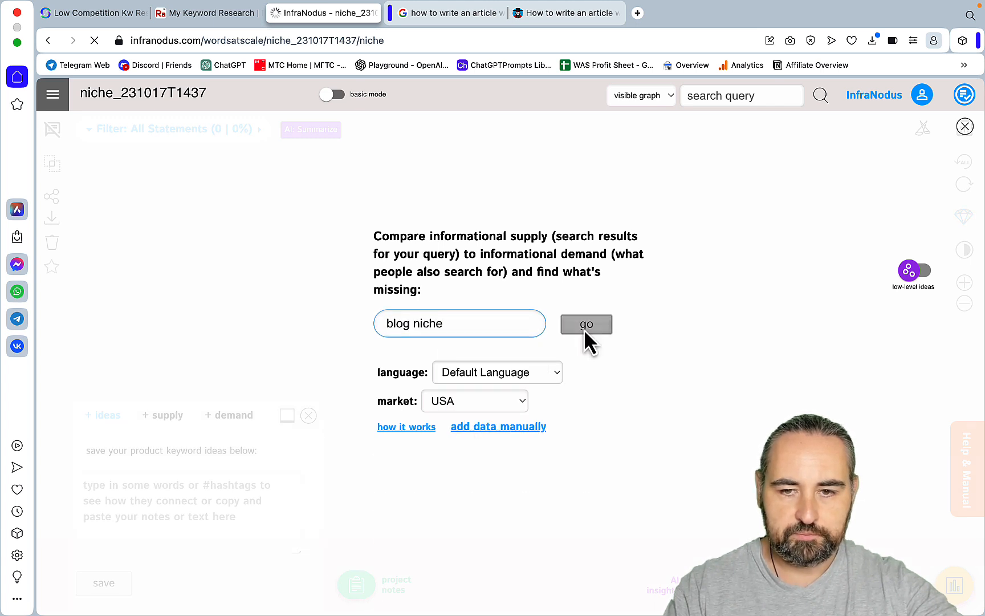
pyautogui.click(586, 324)
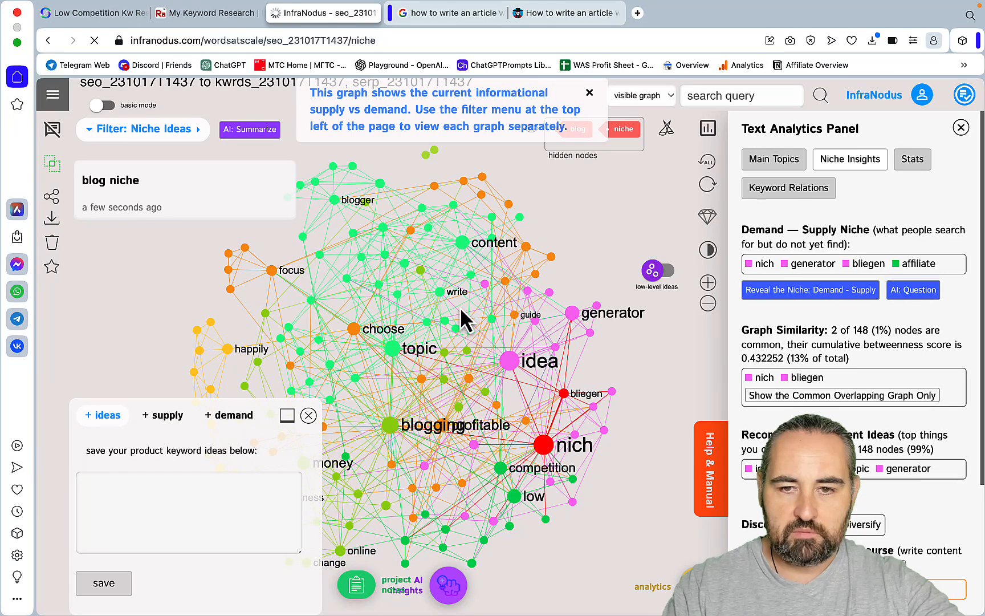
pyautogui.moveTo(221, 186)
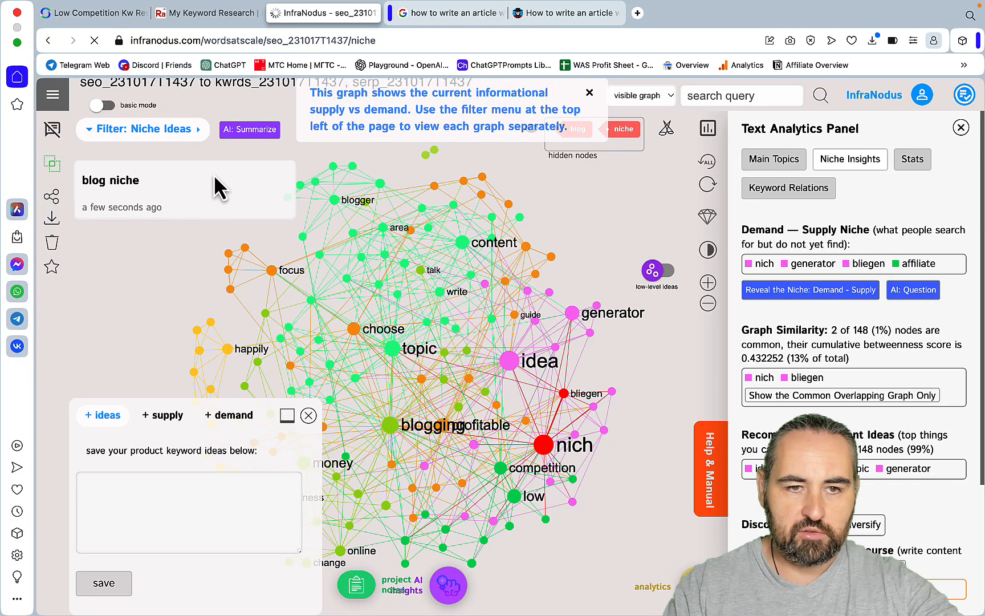
# Show only the search queries graph, close analytics, and focus on idea then profitable queries
pyautogui.click(142, 130)
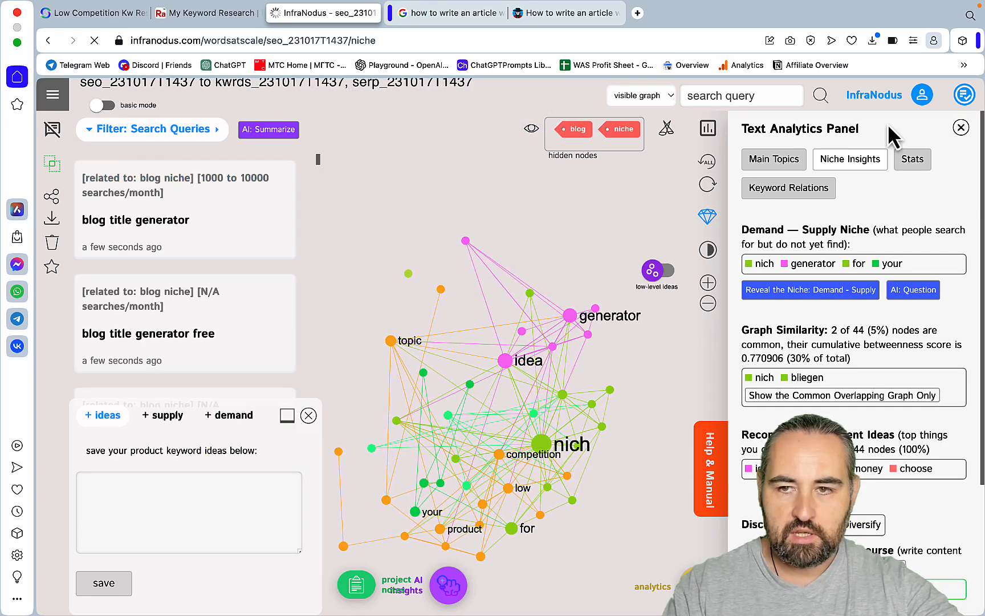
pyautogui.click(960, 127)
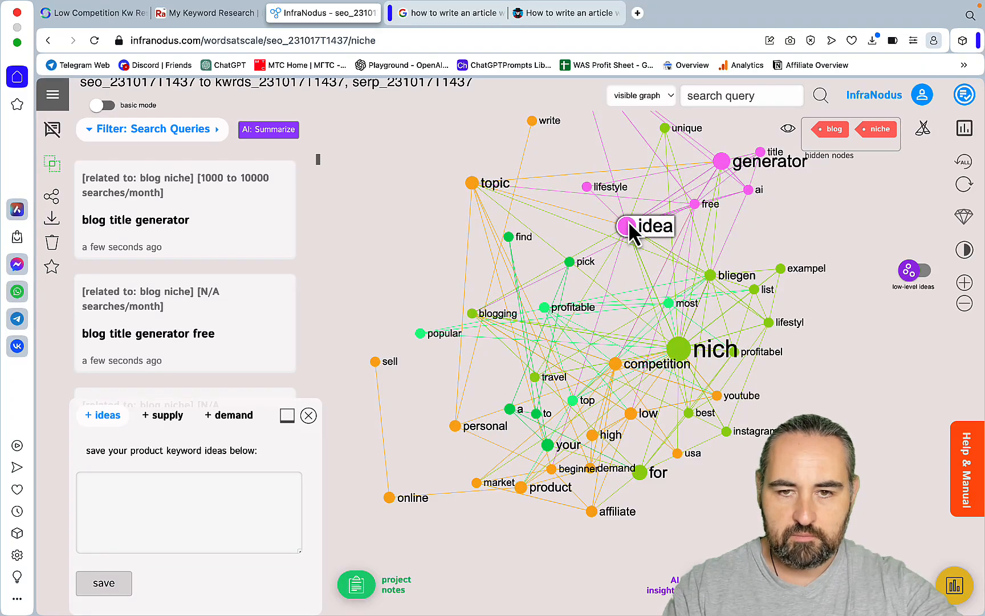
pyautogui.click(627, 226)
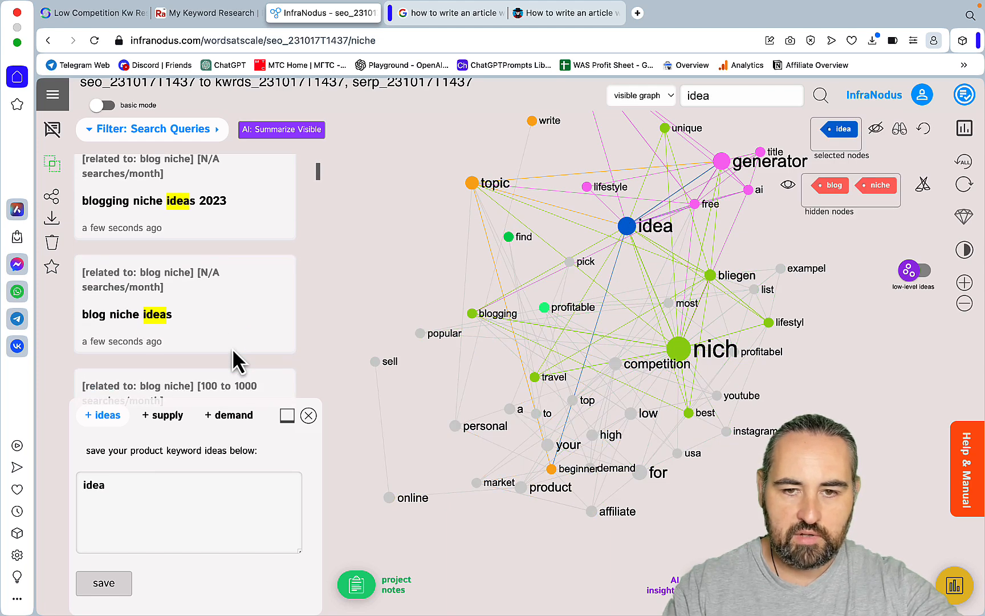
pyautogui.click(544, 306)
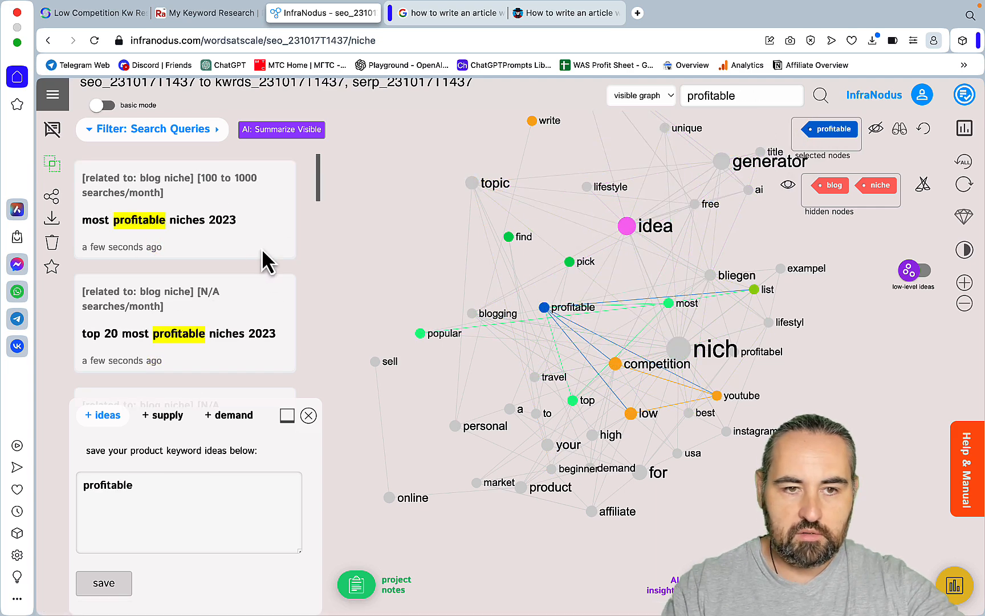
pyautogui.scroll(-3)
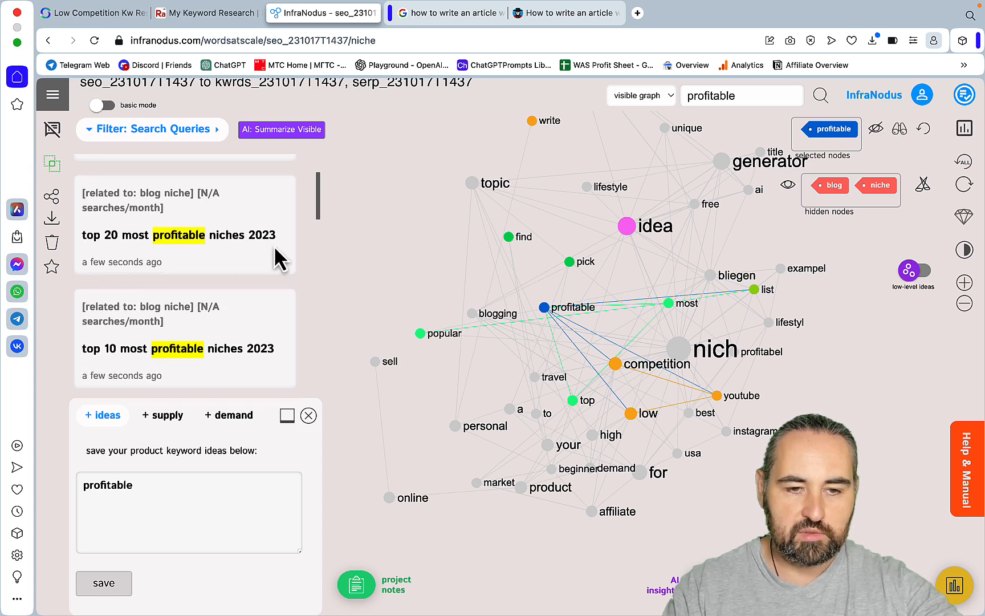
pyautogui.scroll(-3)
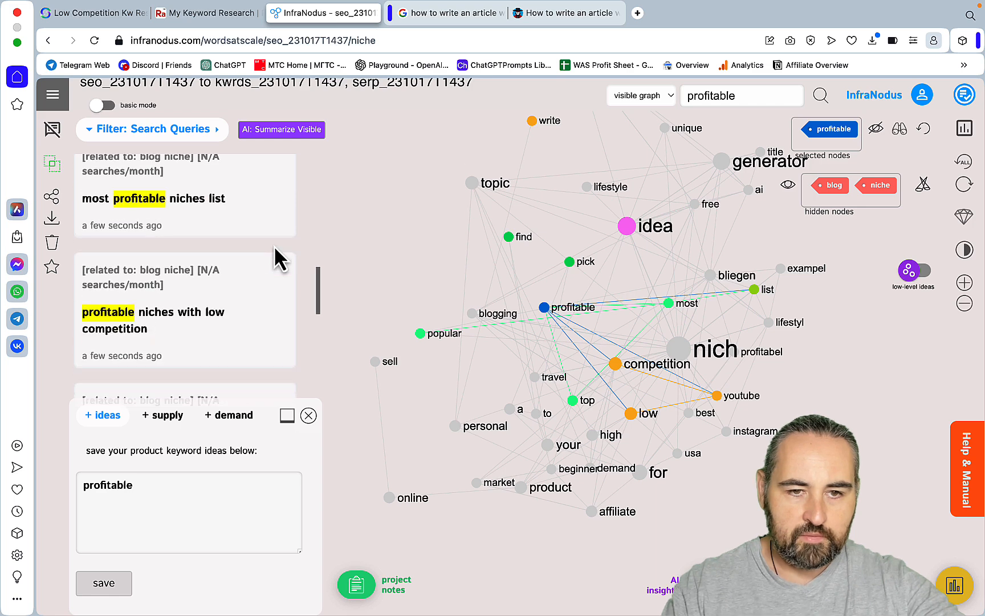
pyautogui.moveTo(506, 324)
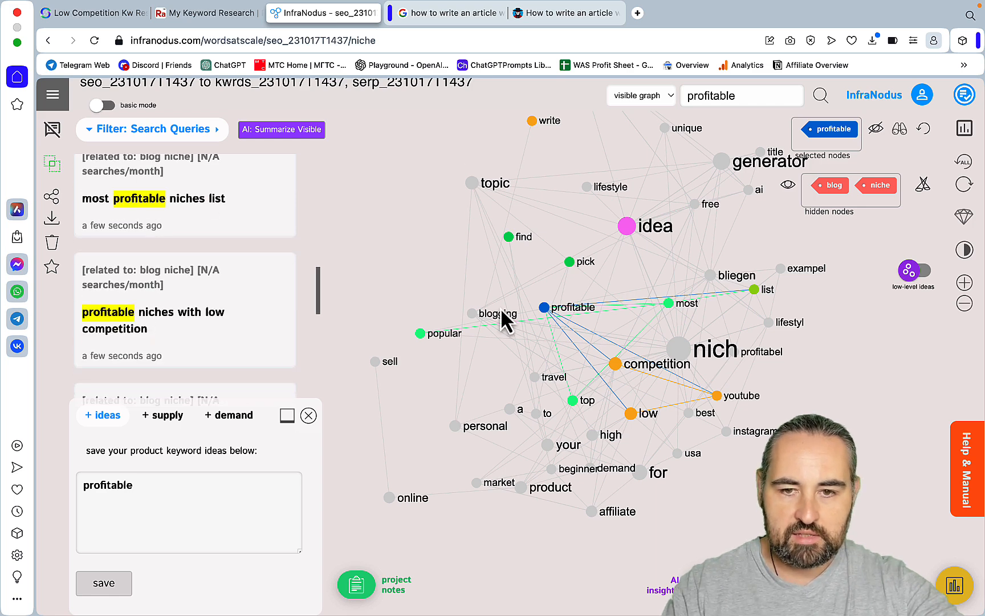
pyautogui.moveTo(527, 386)
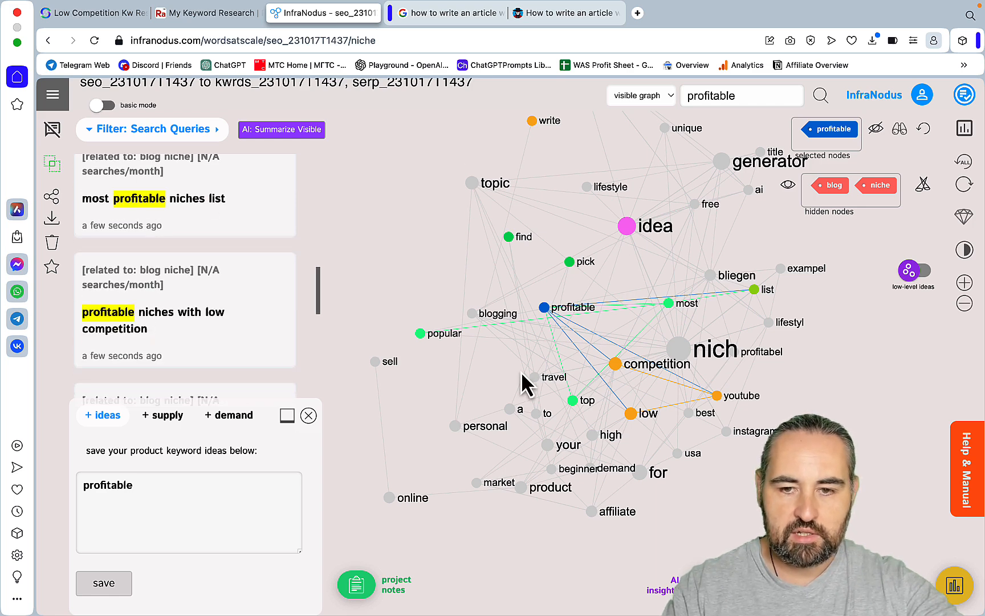
pyautogui.moveTo(662, 430)
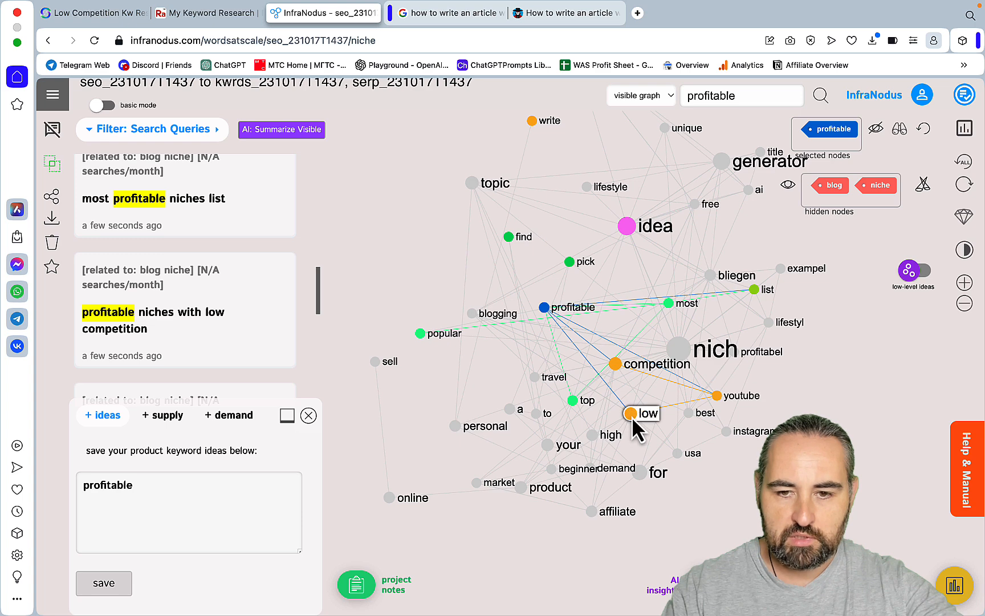
# Add the low and best nodes to the profitable selection and review matching queries
pyautogui.click(630, 414)
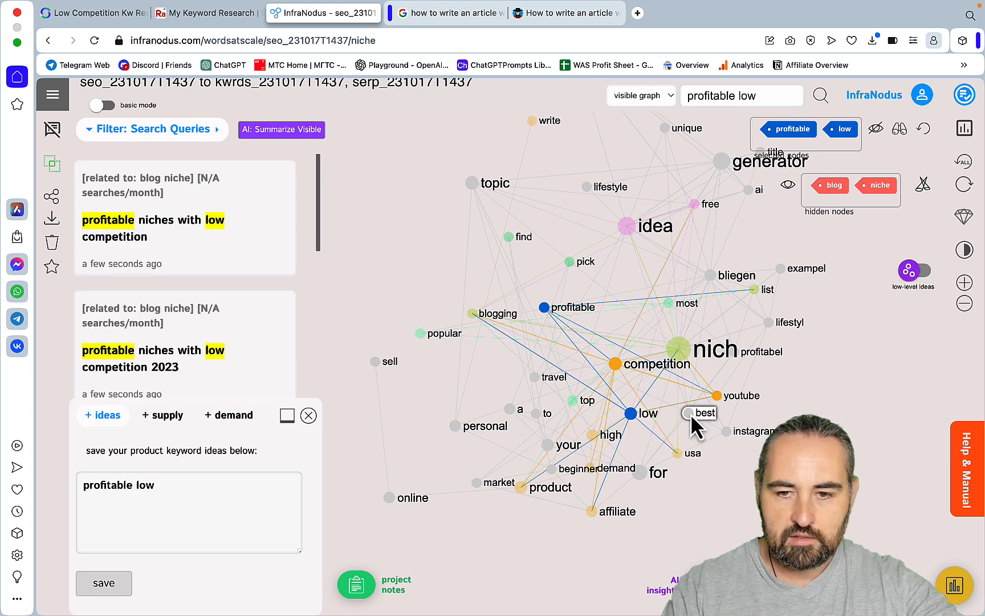
pyautogui.click(699, 412)
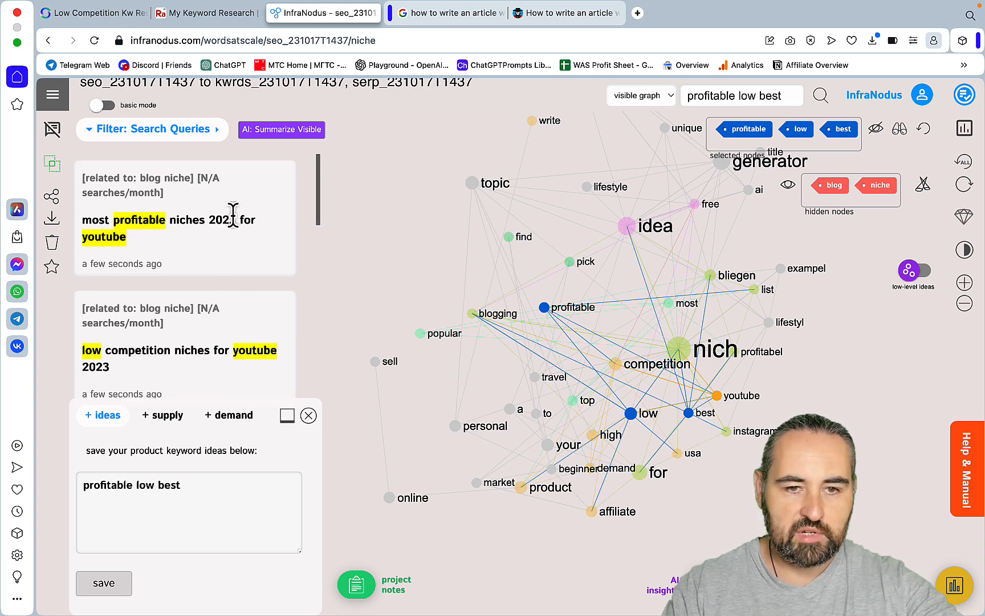
pyautogui.scroll(-3)
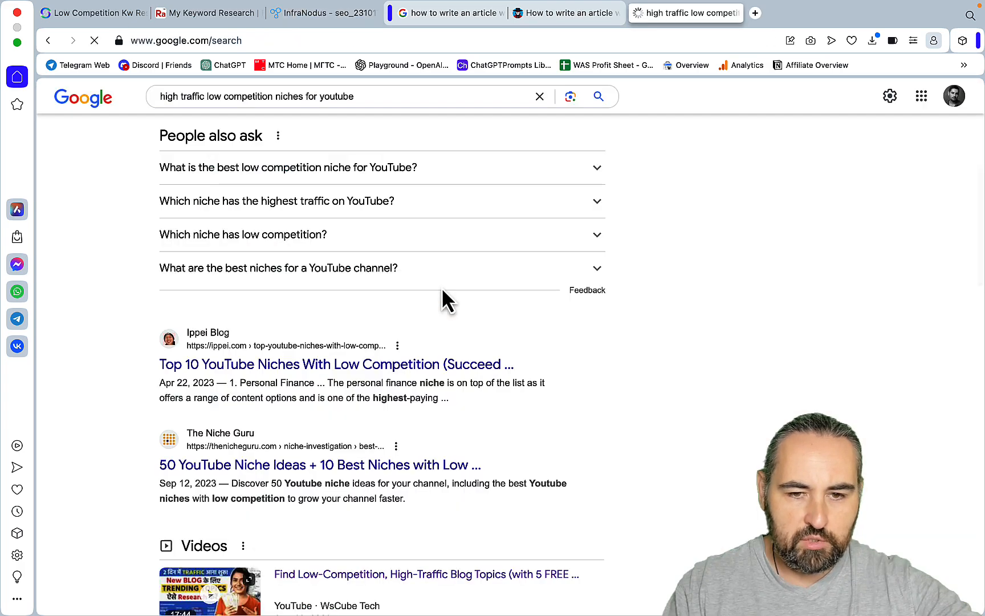
# Review the ~6 exact-match Google results, then return to the InfraNodus graph
pyautogui.scroll(-3)
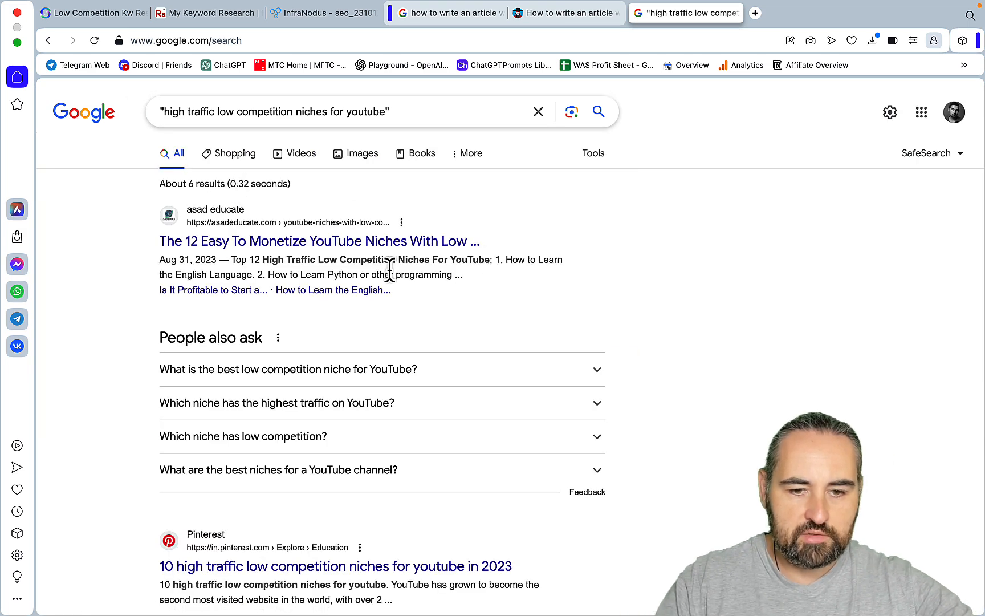
pyautogui.moveTo(377, 532)
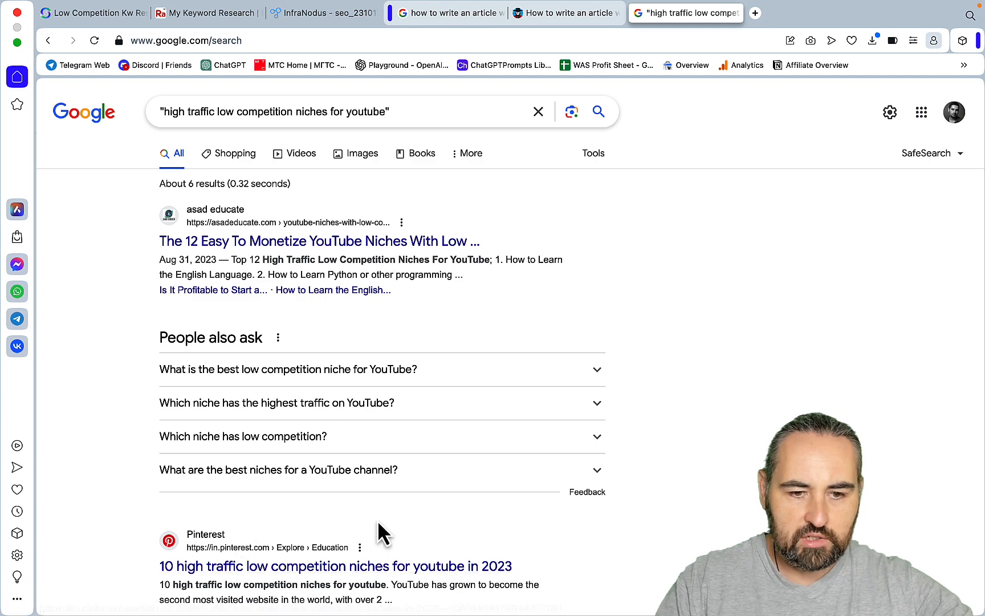
pyautogui.scroll(-3)
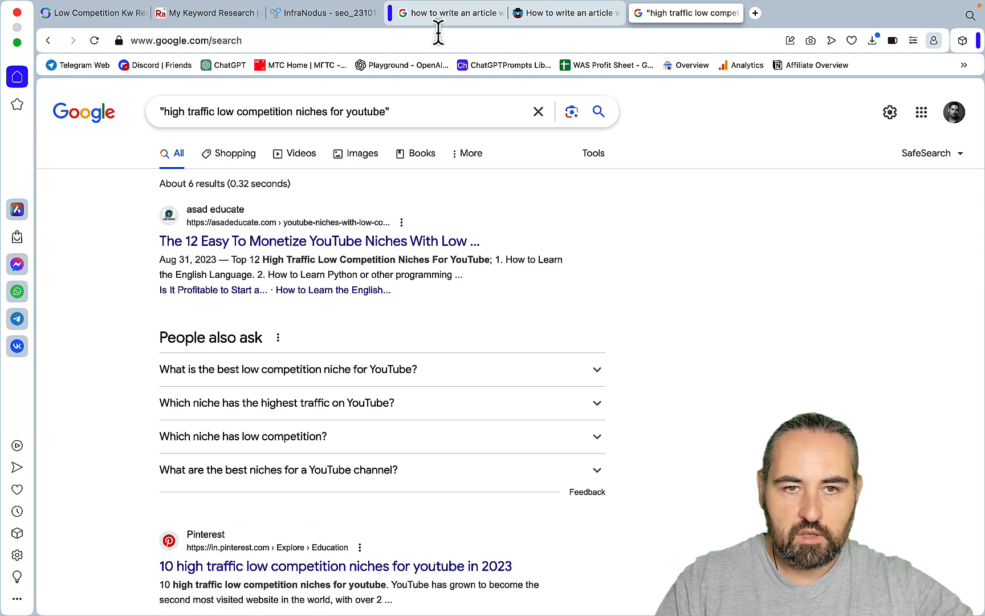
pyautogui.click(323, 12)
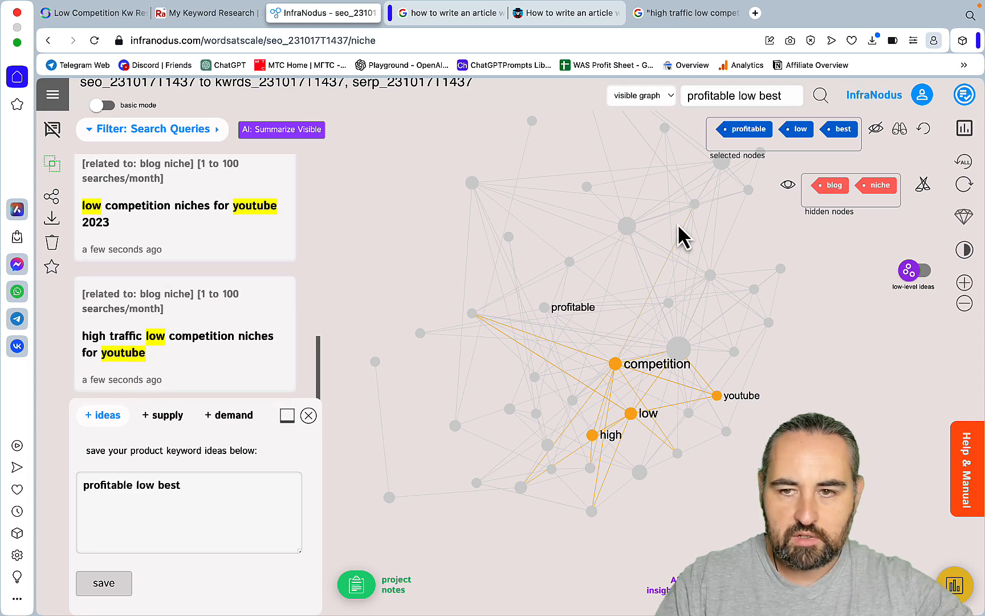
# Clear the earlier selection and filter the graph to queries linking 'list' and 'idea'
pyautogui.click(708, 128)
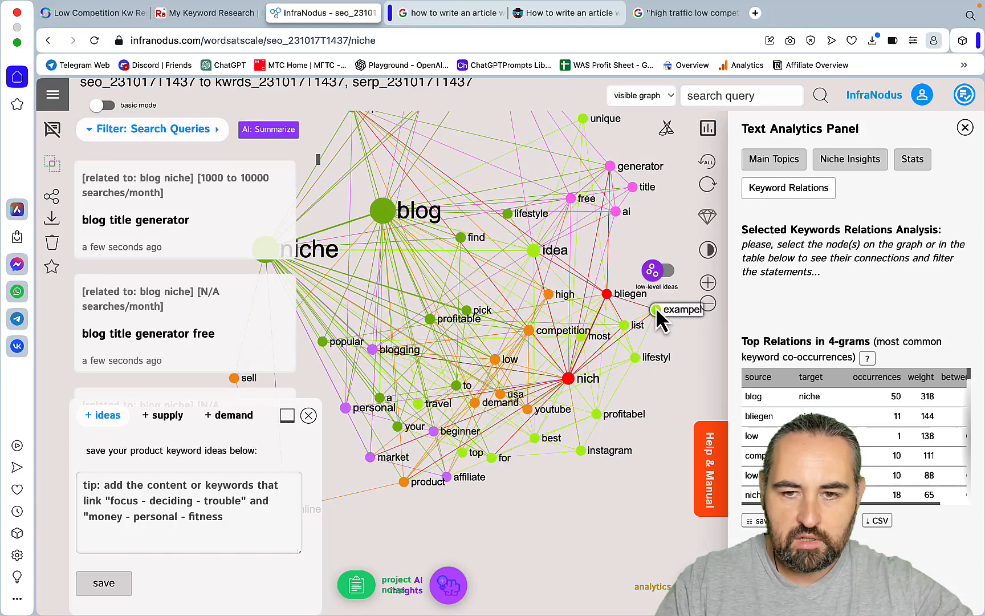
pyautogui.click(637, 324)
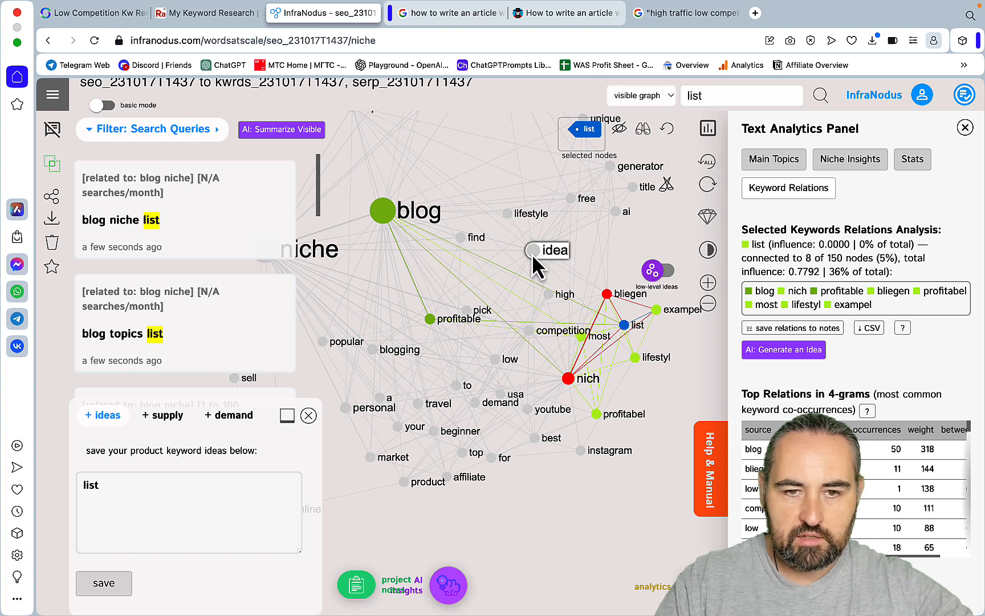
pyautogui.click(550, 249)
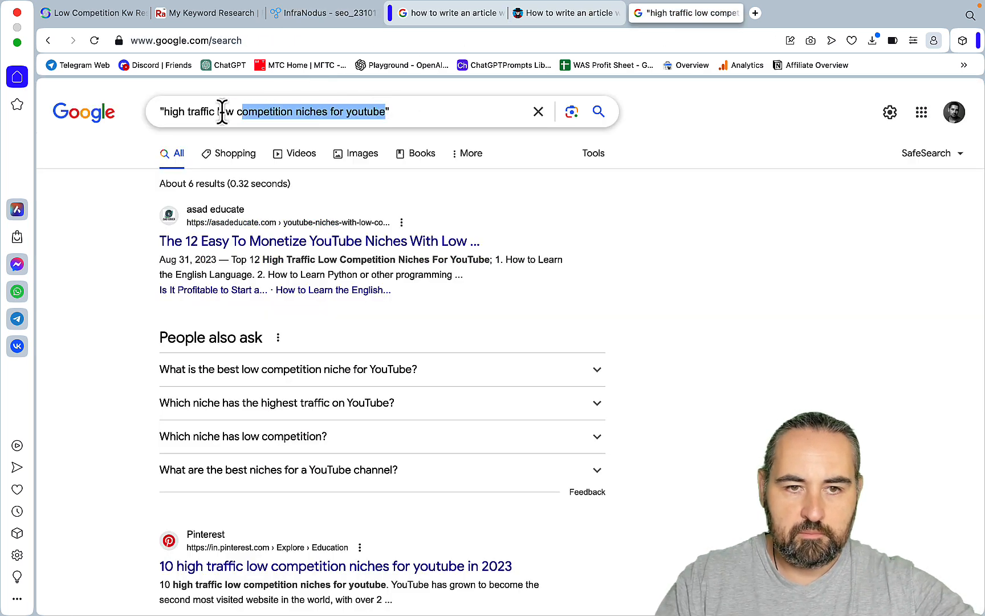
# Search Google for the exact phrase "lifestyle blog idea generator", then return to the InfraNodus graph
pyautogui.write('"lifestyle blog idea generator"')
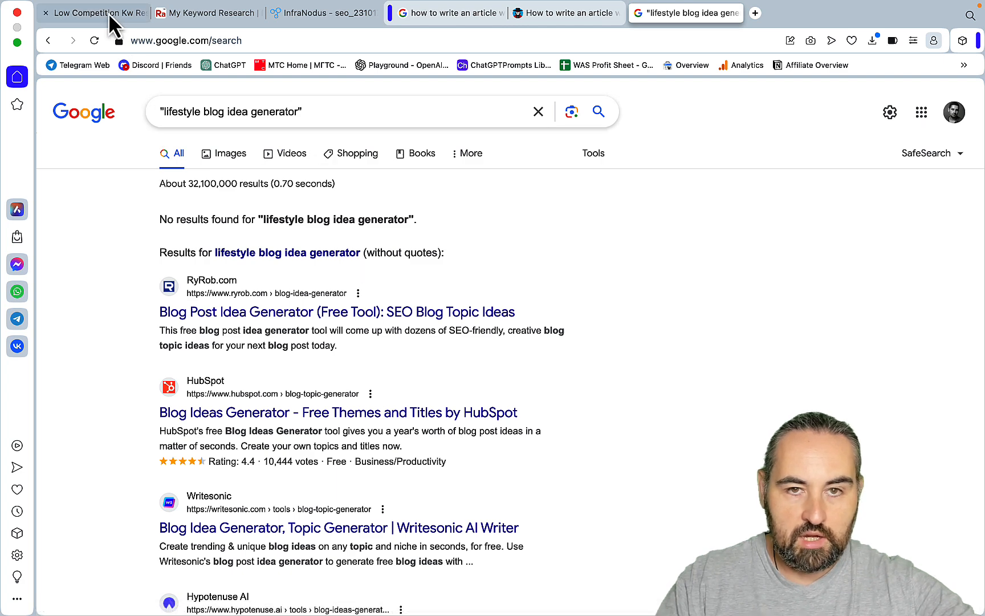
pyautogui.click(323, 12)
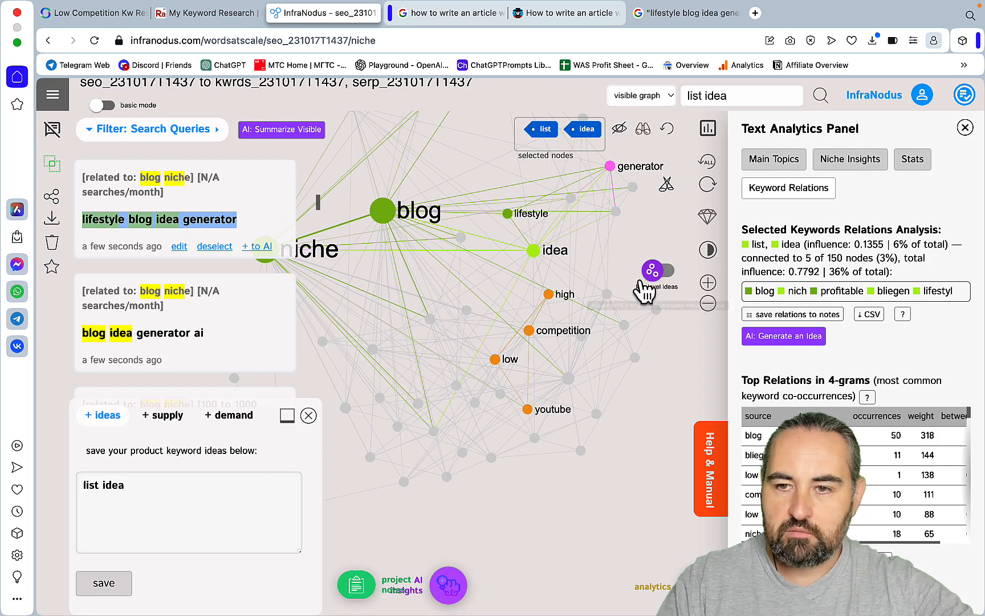
# Hide the Text Analytics Panel and switch back to the Strell keyword report
pyautogui.click(964, 128)
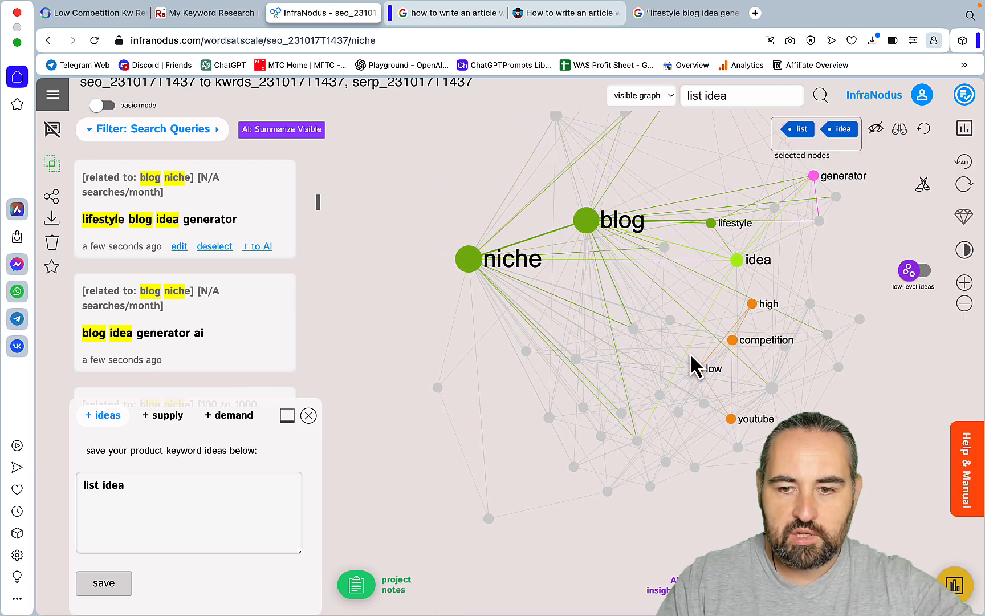
pyautogui.moveTo(968, 478)
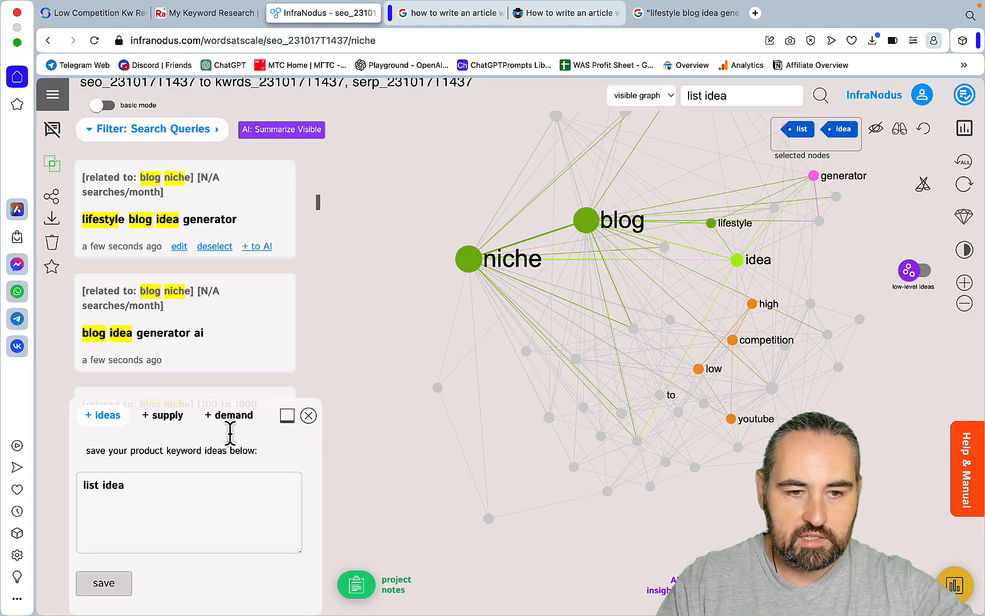
pyautogui.moveTo(891, 342)
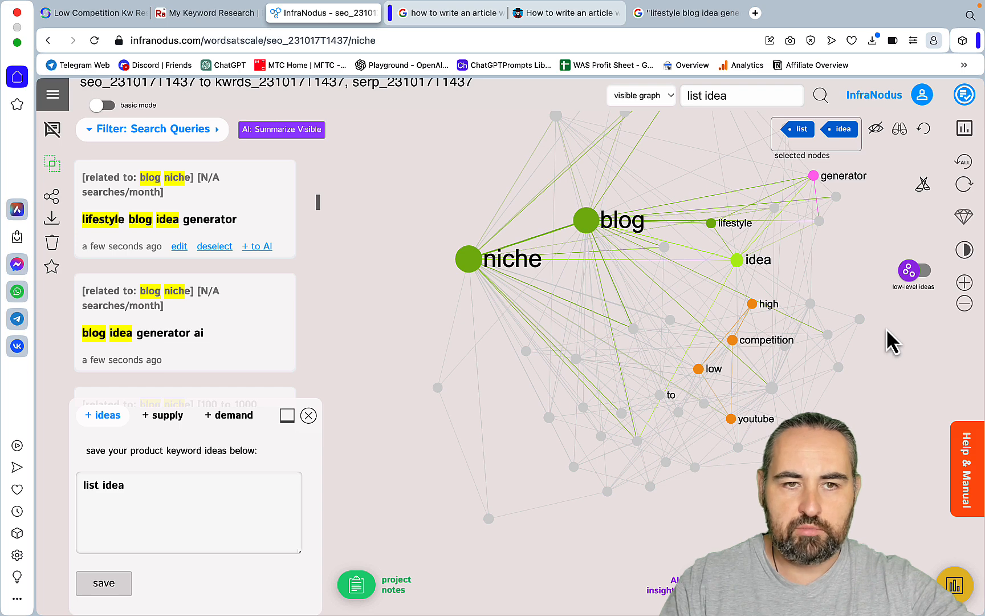
pyautogui.click(92, 12)
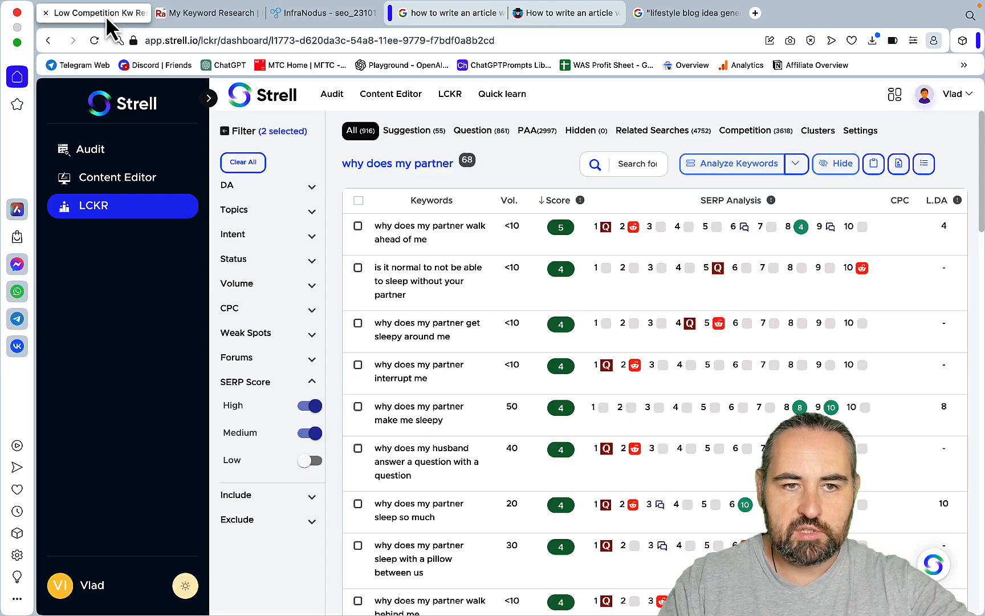
# Revisit the RankAtom and InfraNodus reports, then bring up the trickmenot.ai Search Console overview
pyautogui.click(211, 12)
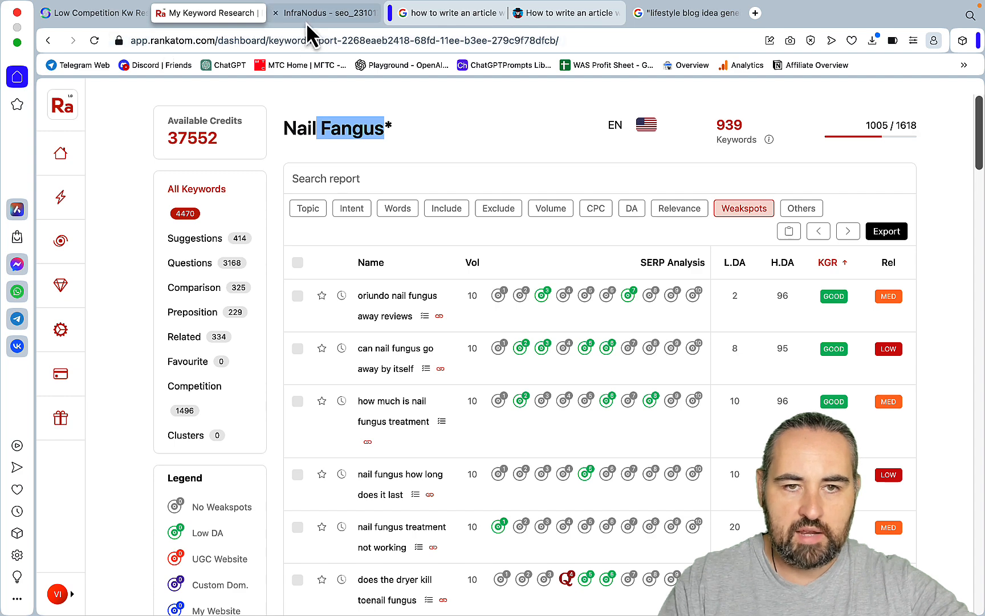
pyautogui.click(324, 13)
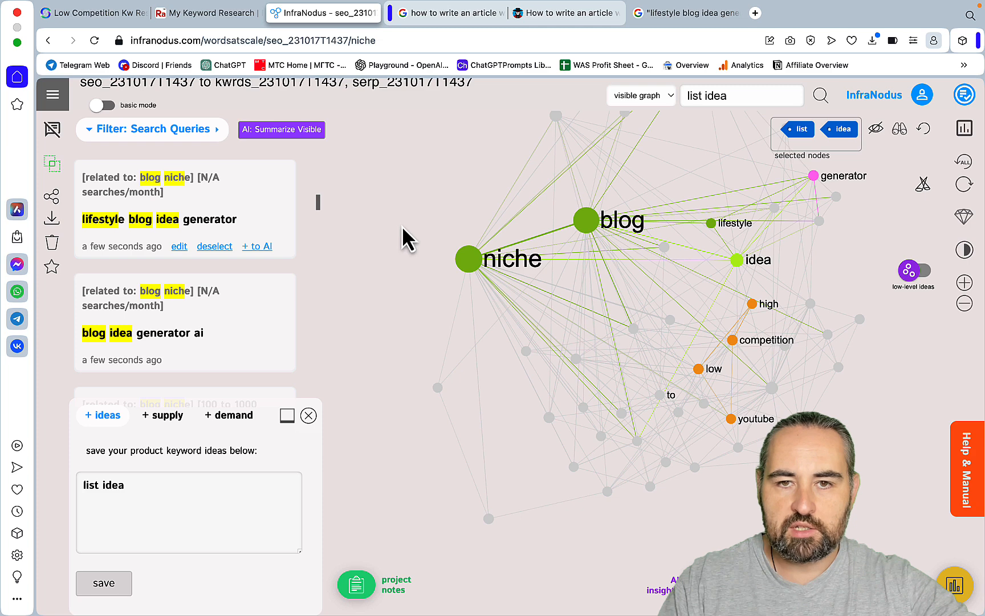
pyautogui.click(800, 12)
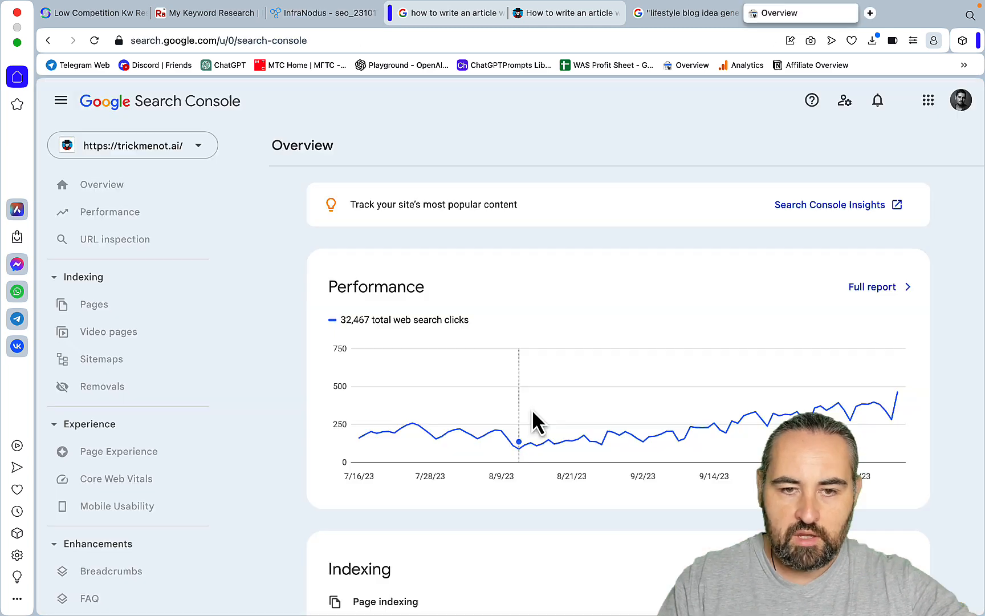
# Open the full Performance on Search results report for trickmenot.ai
pyautogui.click(101, 184)
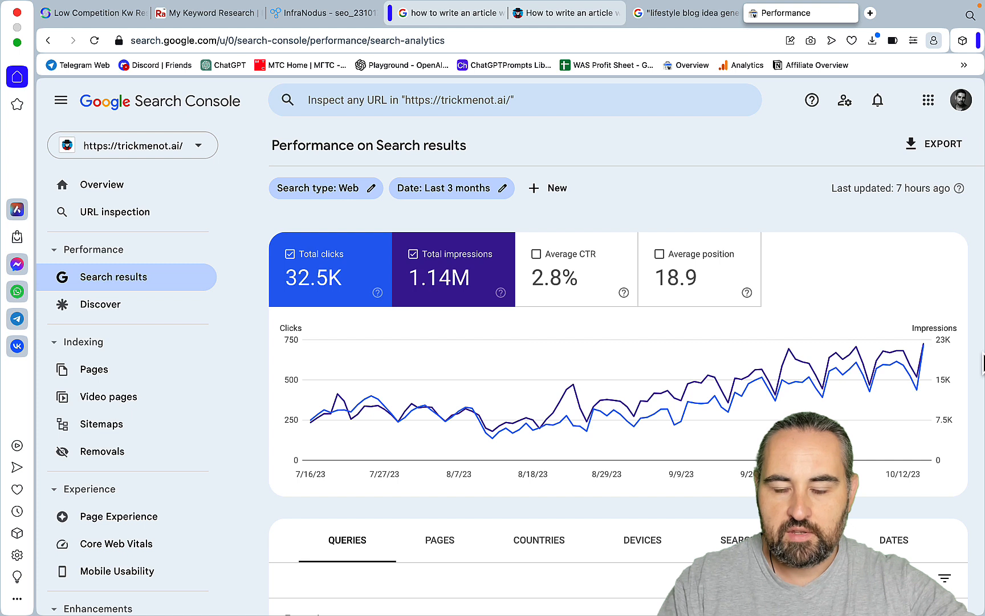
pyautogui.moveTo(631, 245)
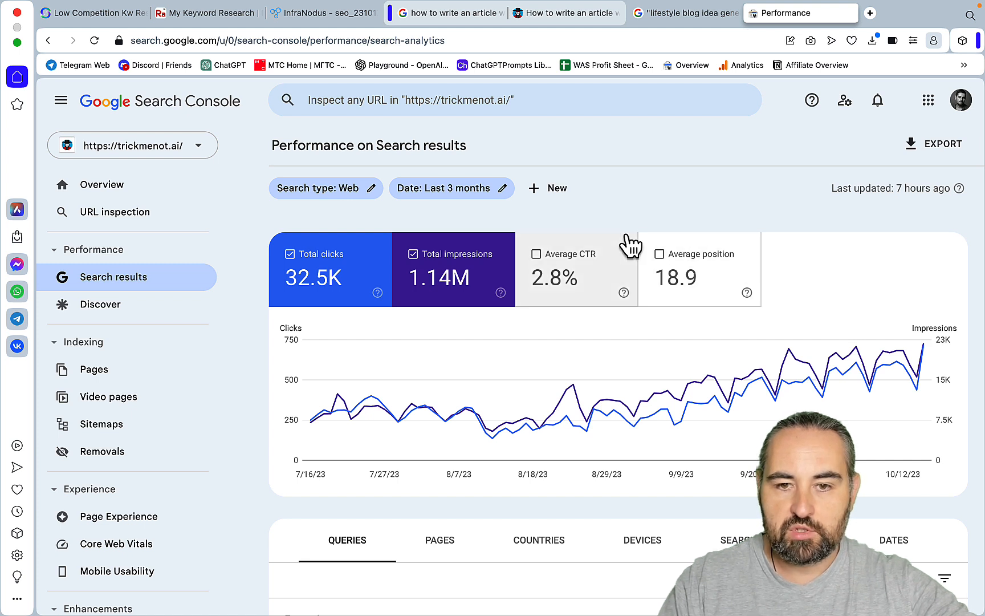